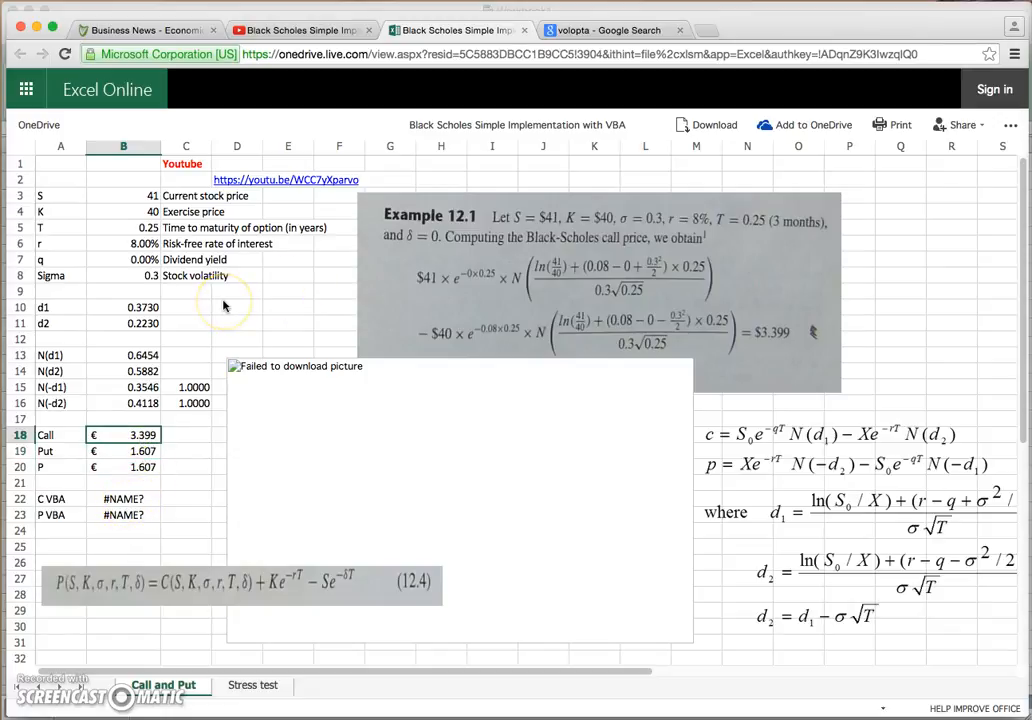
mouse_move(78, 426)
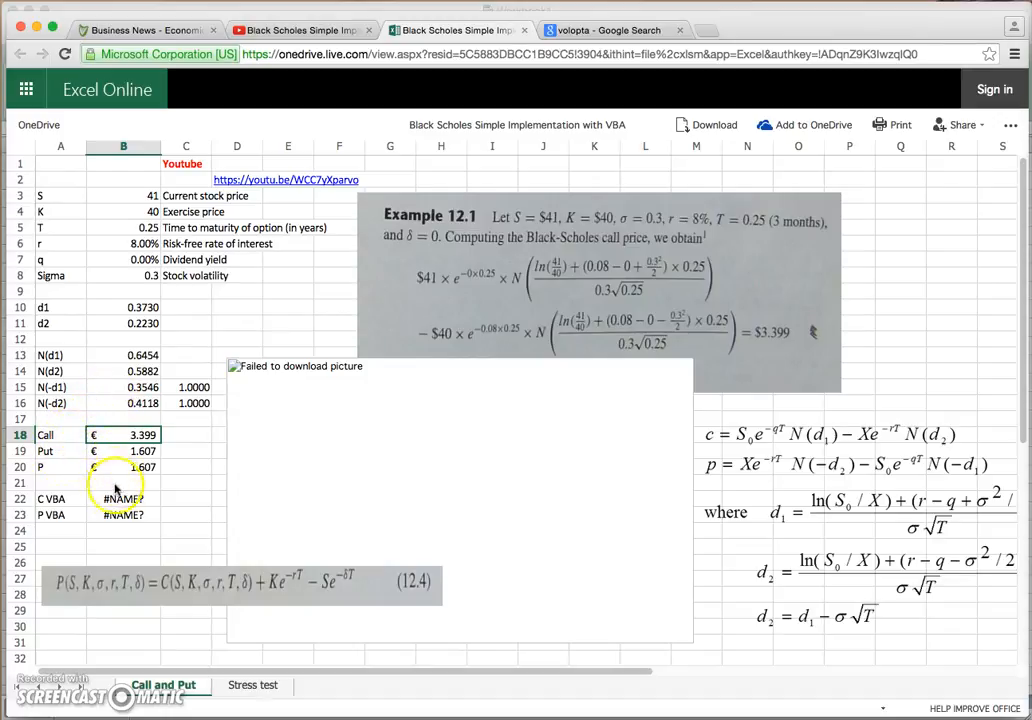
- Inspect the VBA call cell showing a name error and the built-in Call price cell
click(124, 498)
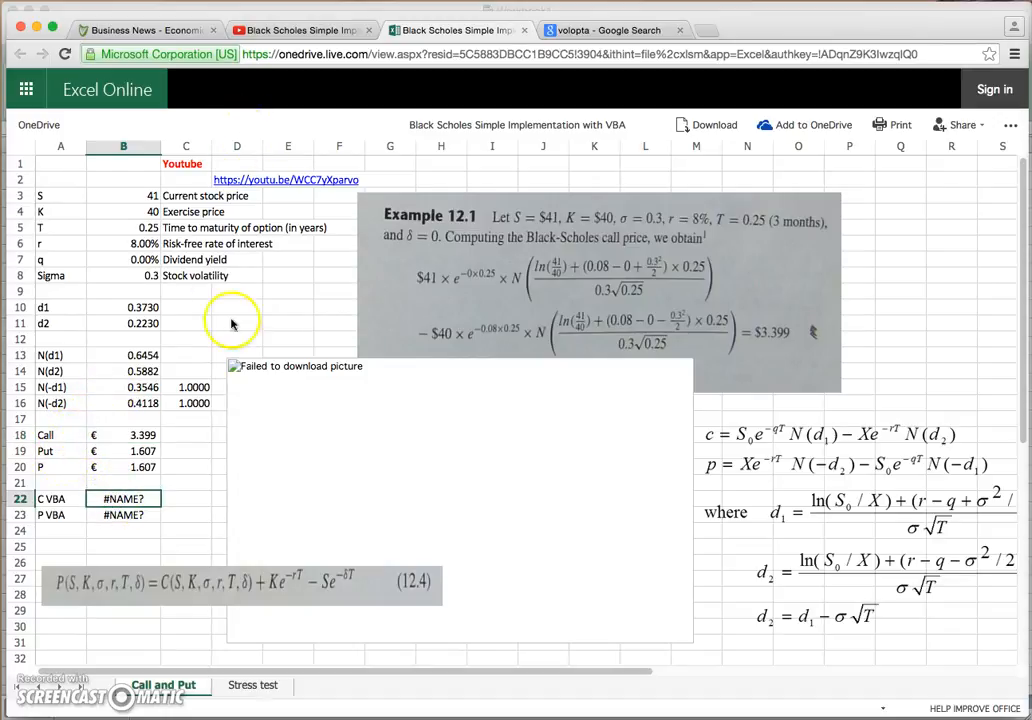
click(124, 498)
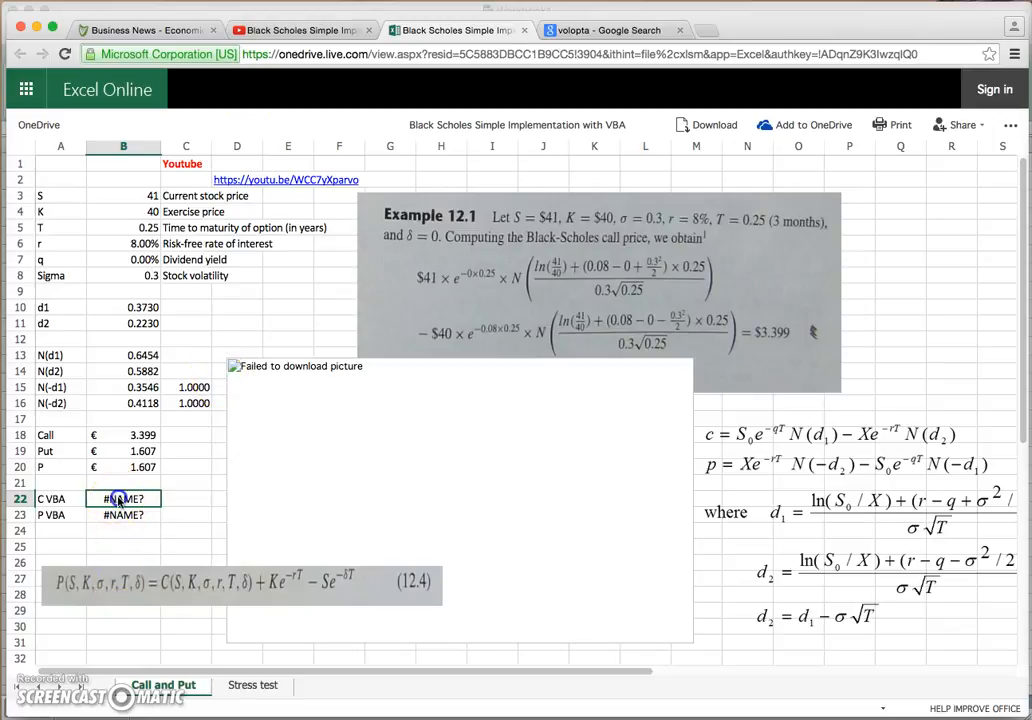
click(124, 434)
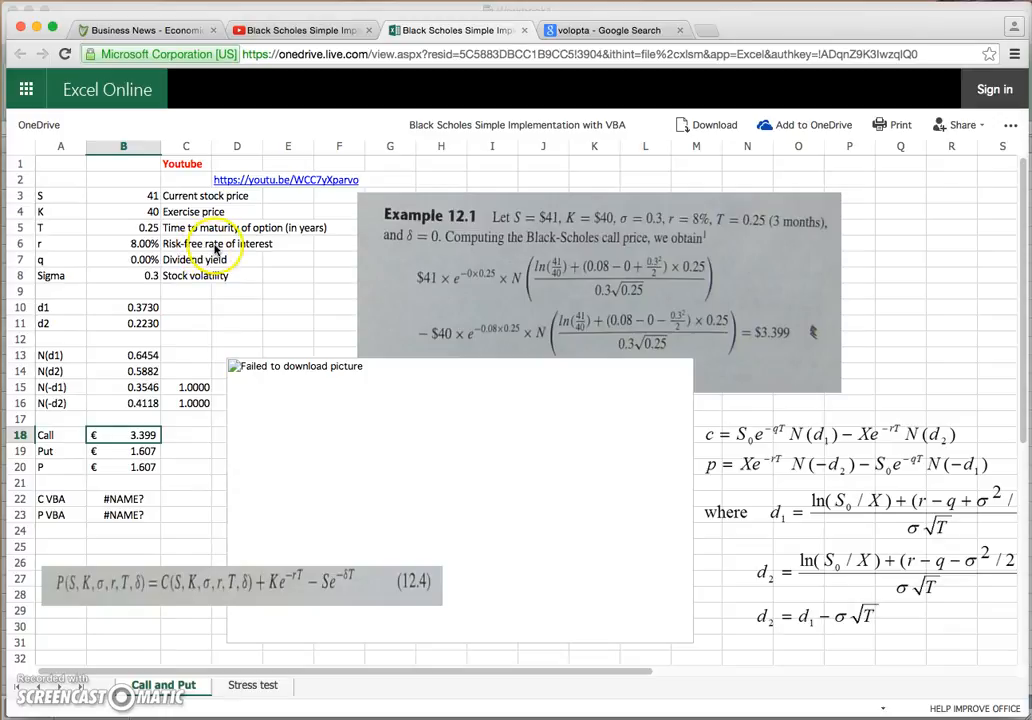
mouse_move(490, 172)
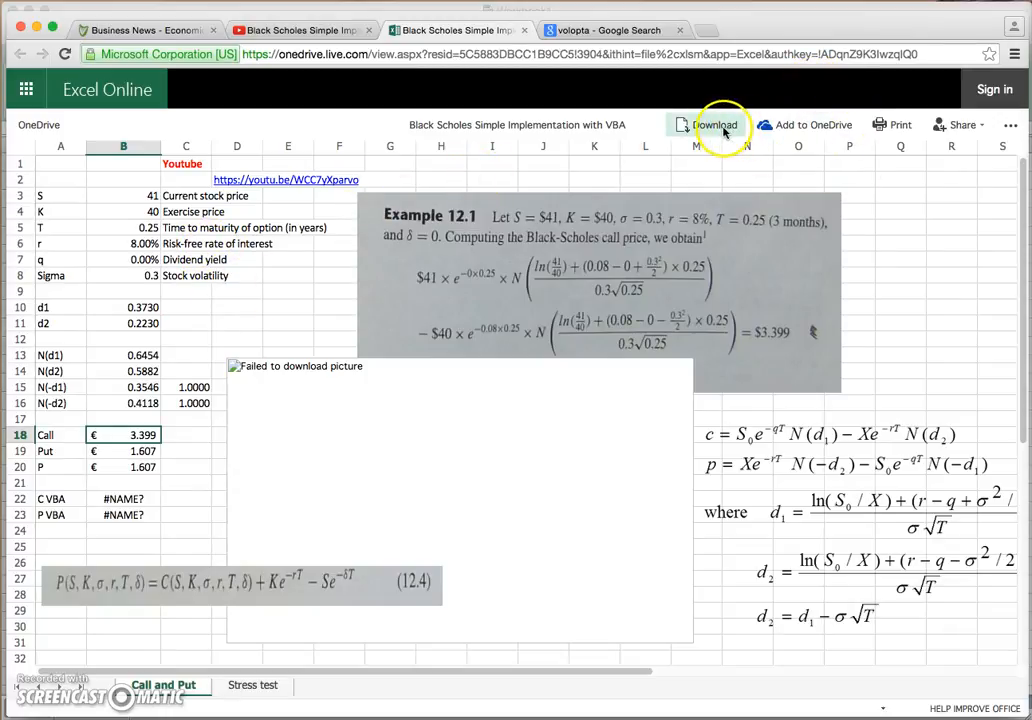
- Download a local copy of the Black Scholes workbook to the computer
click(716, 124)
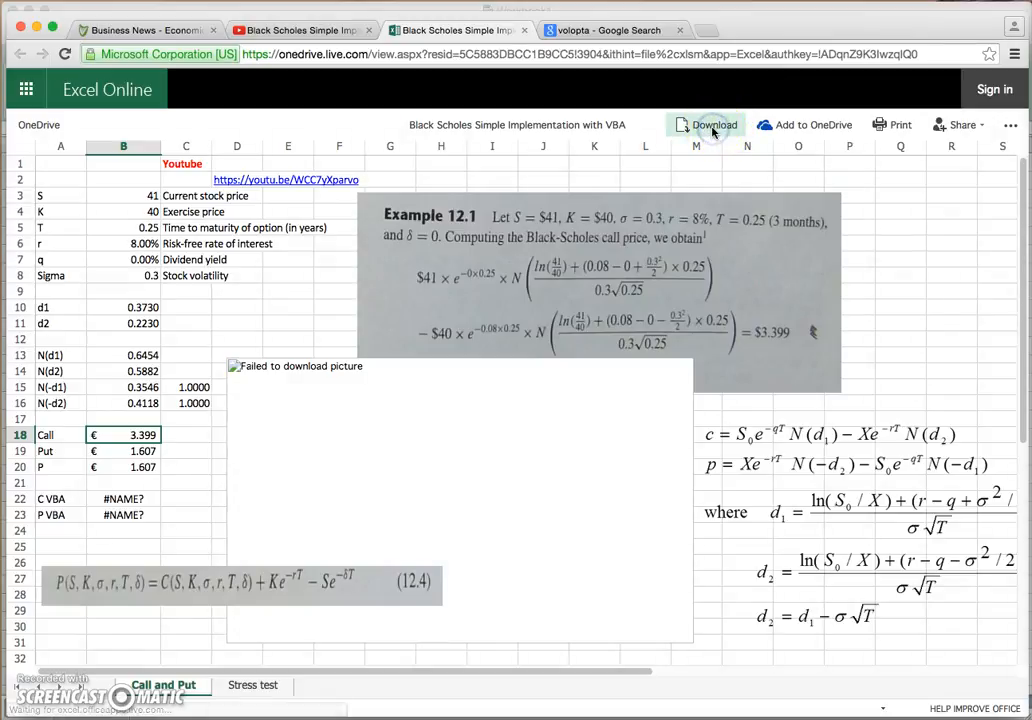
click(712, 124)
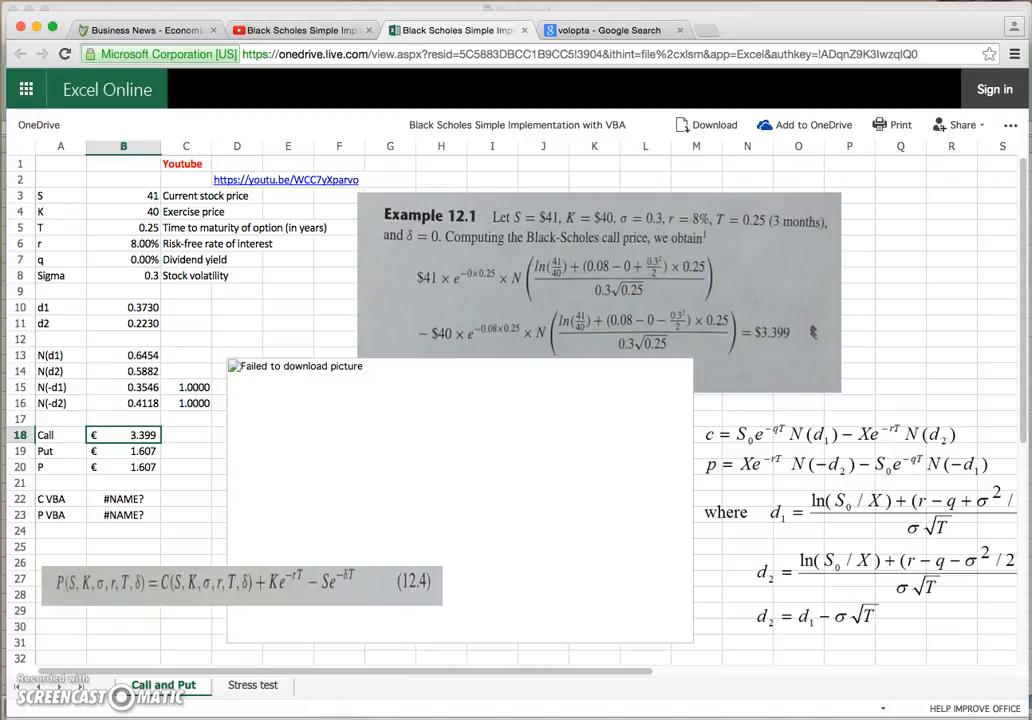
mouse_move(358, 636)
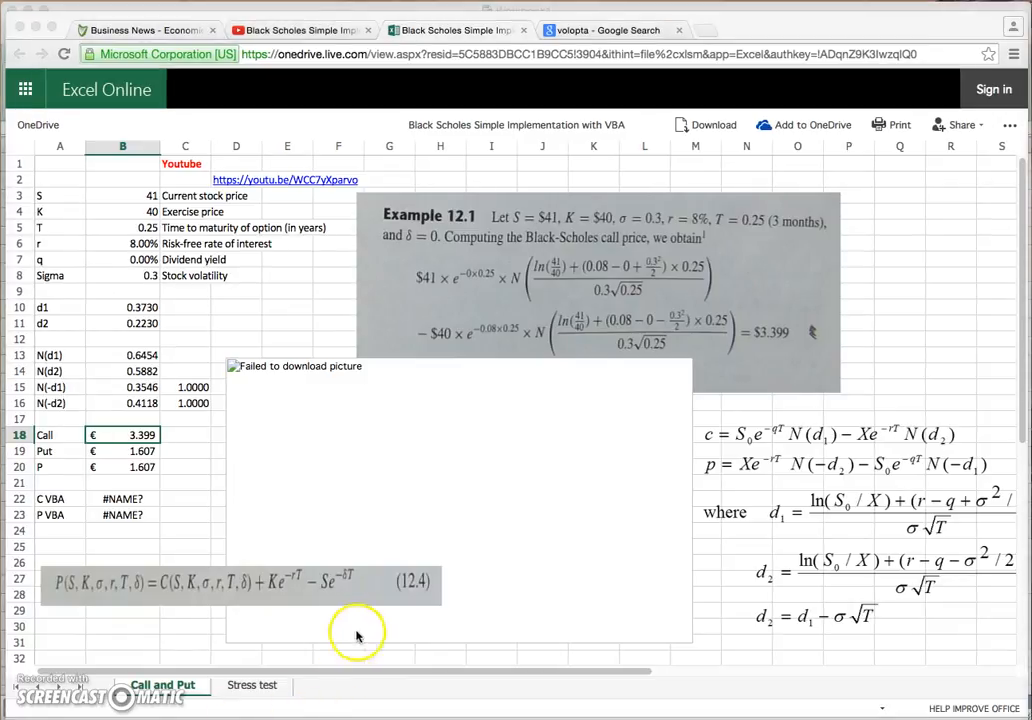
scroll(down, 3)
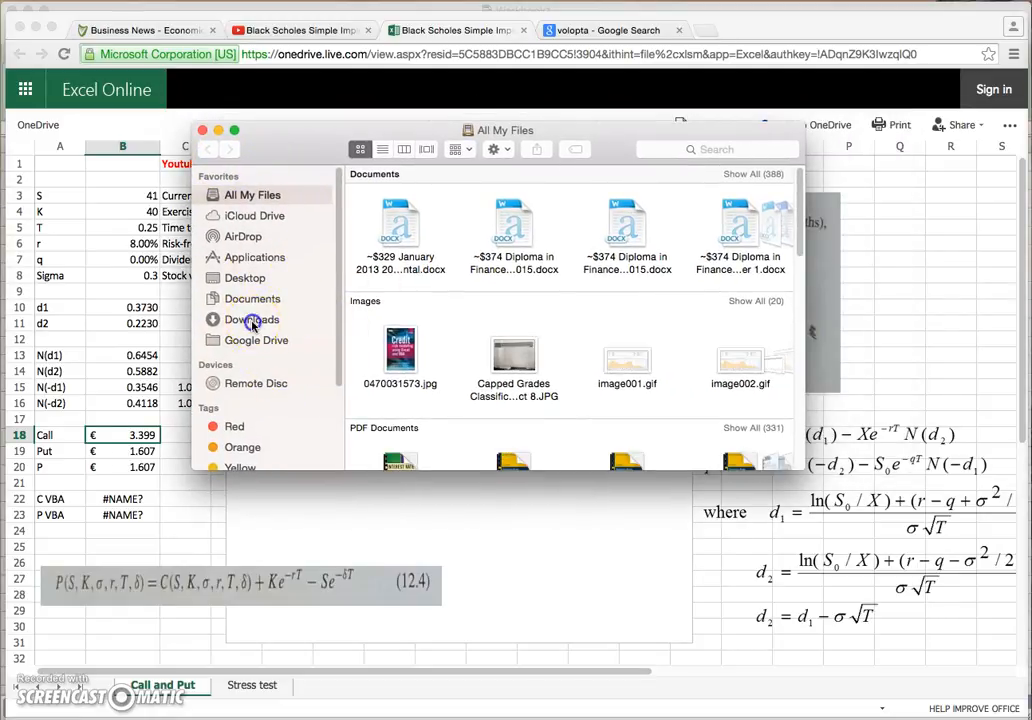
- Open the downloaded Black Scholes .xlsm from Downloads and enable its macros
click(252, 320)
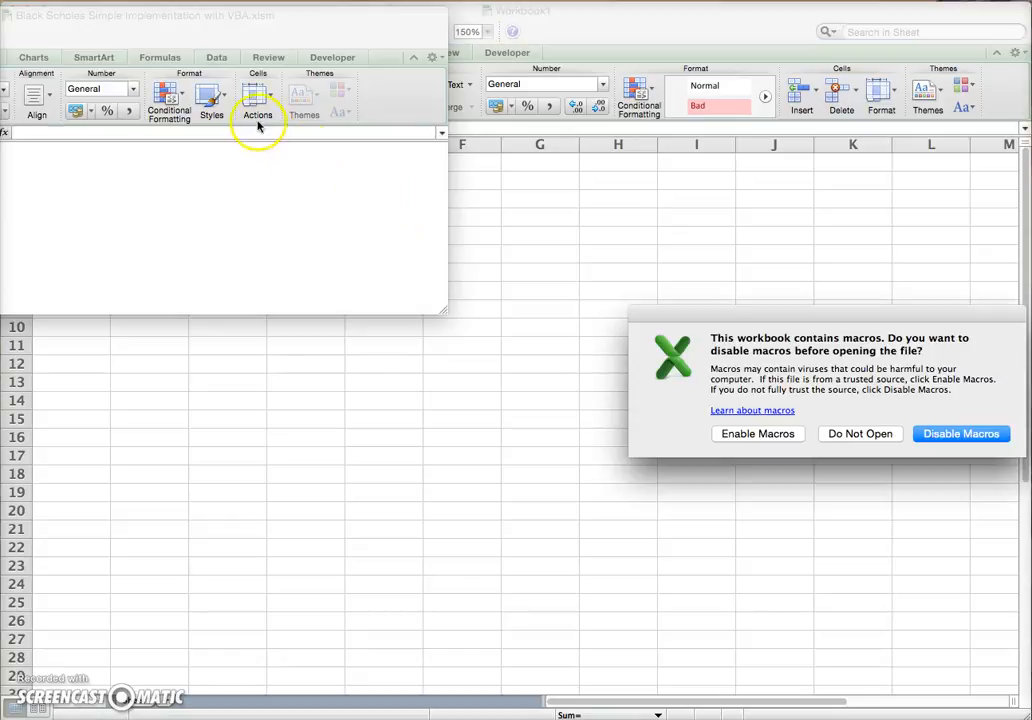
mouse_move(690, 390)
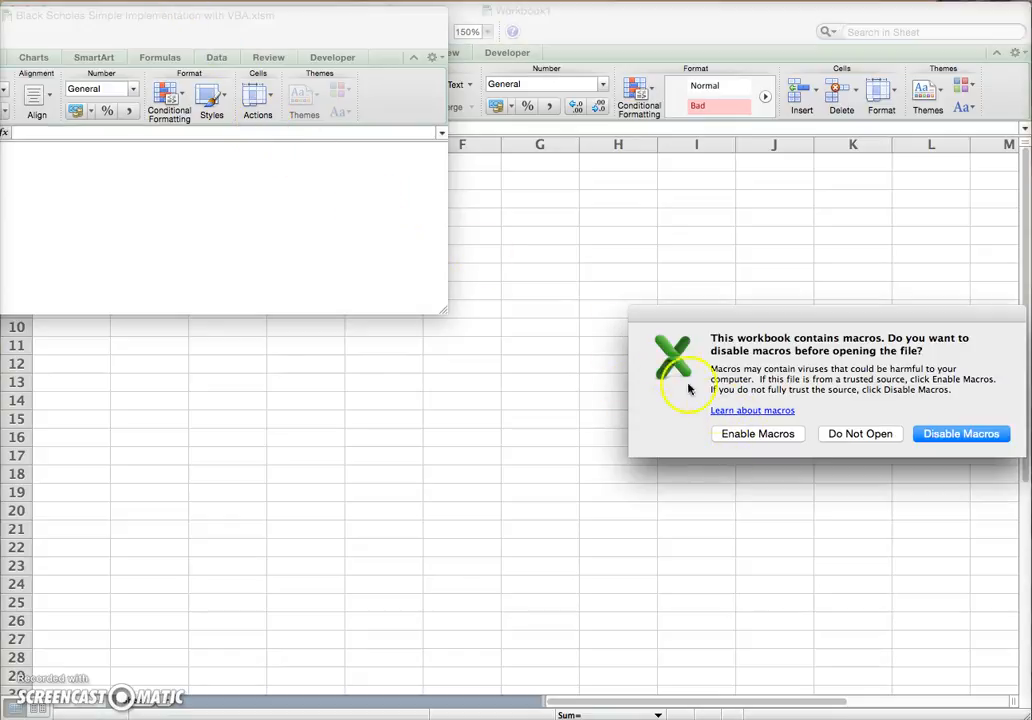
click(756, 432)
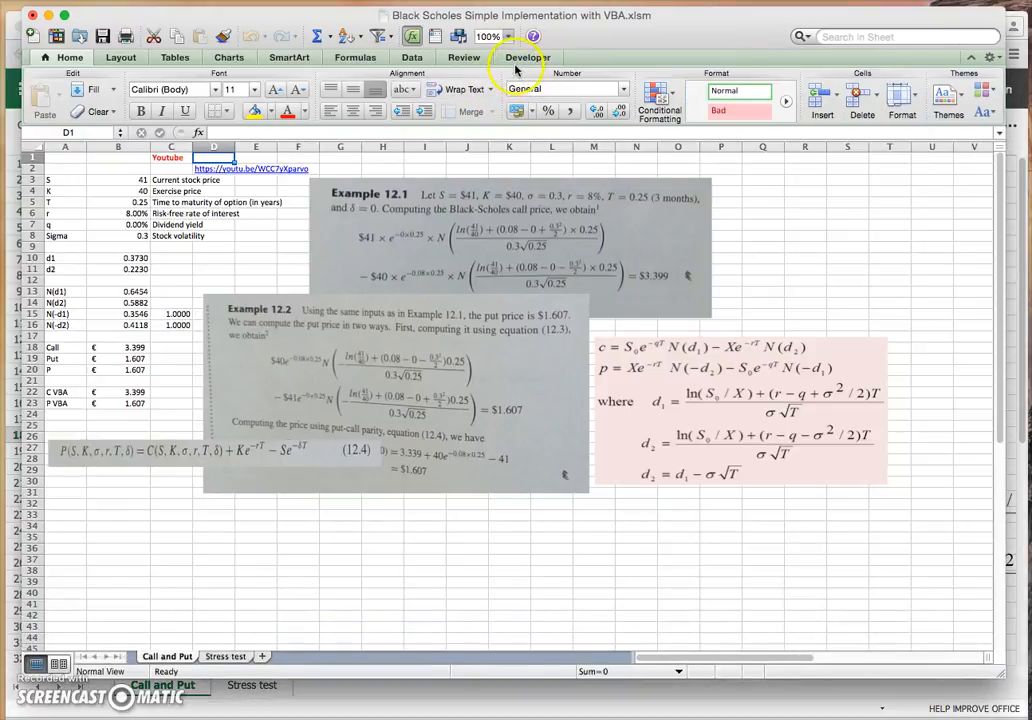
- Show the Developer ribbon to reach the Visual Basic Editor with Module1
click(528, 56)
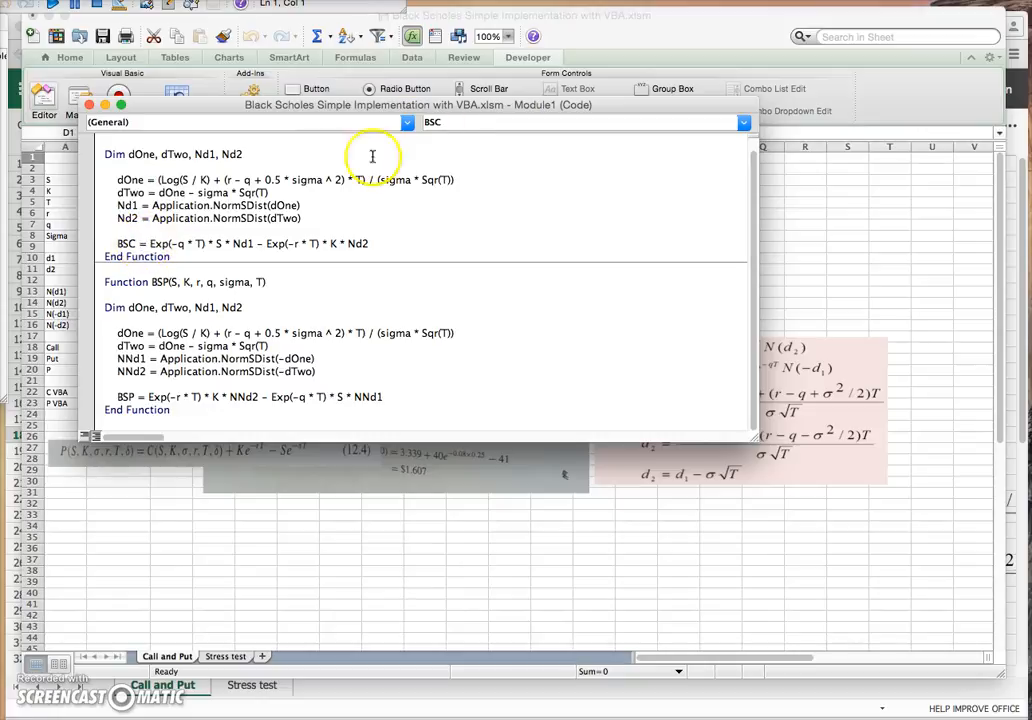
mouse_move(176, 308)
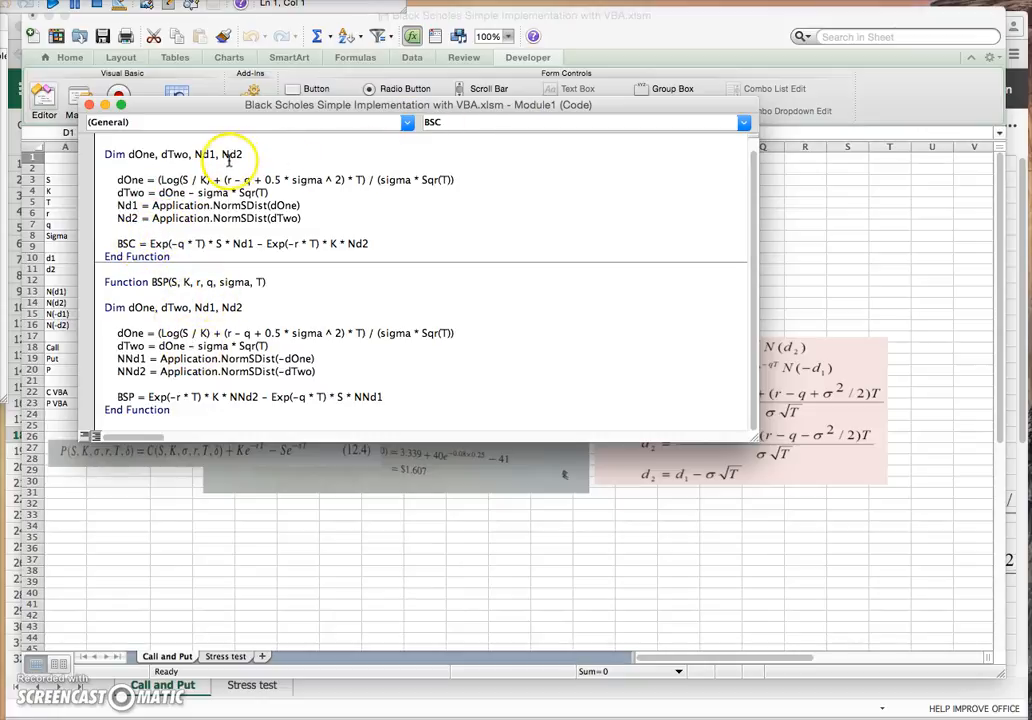
mouse_move(744, 438)
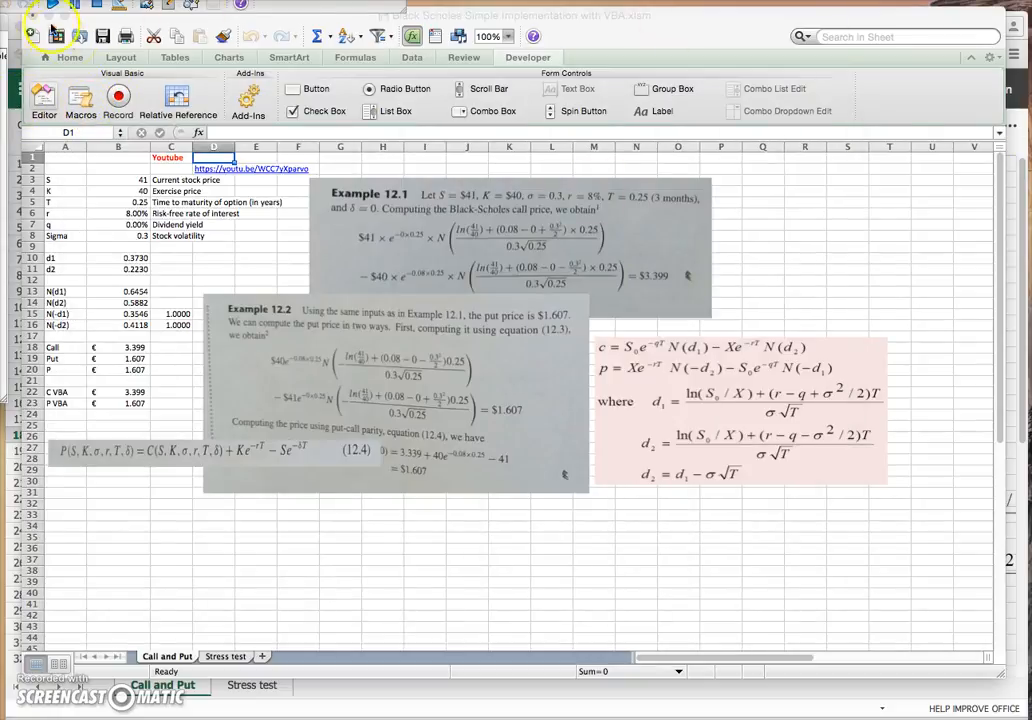
- Search Google for Kerry Back, open his site and the Derivative Securities book page
click(50, 28)
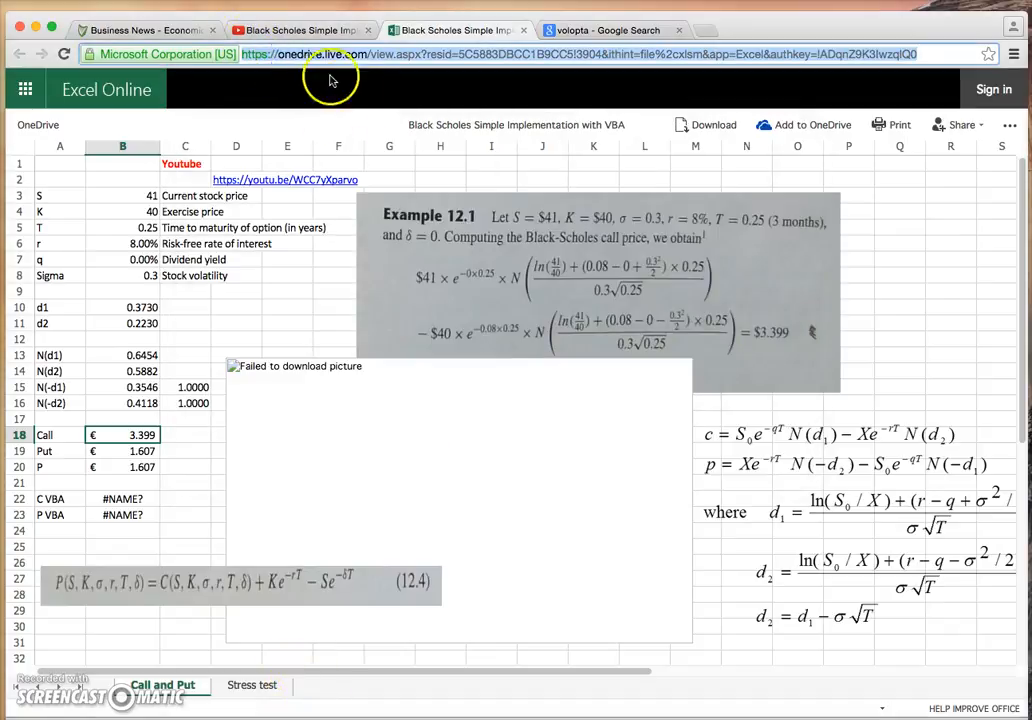
text(ker)
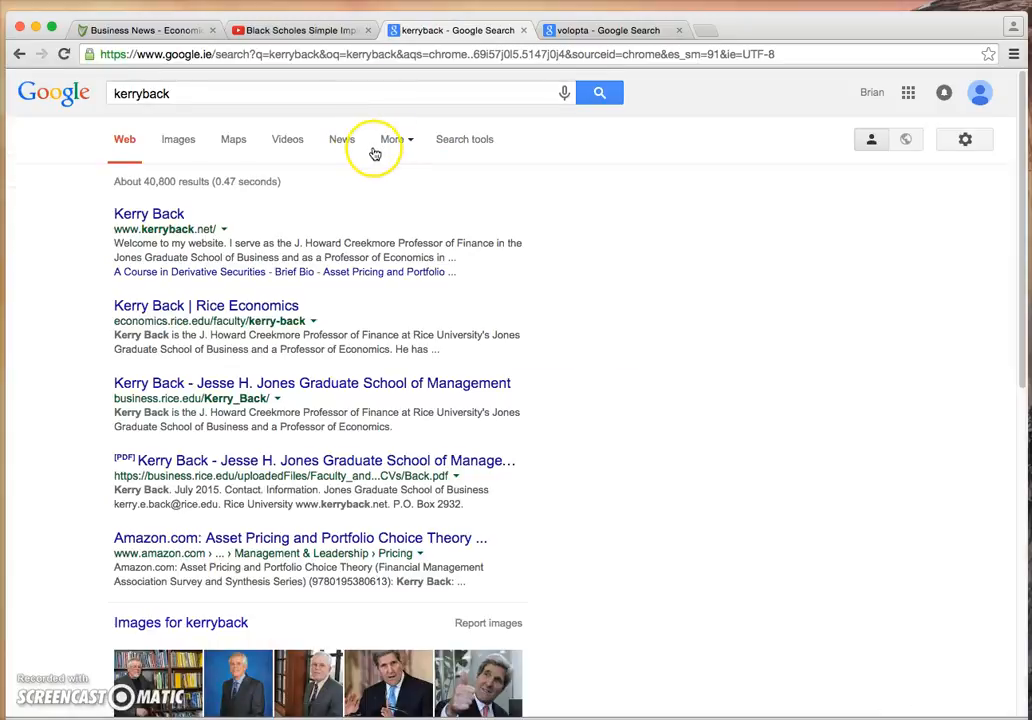
click(148, 212)
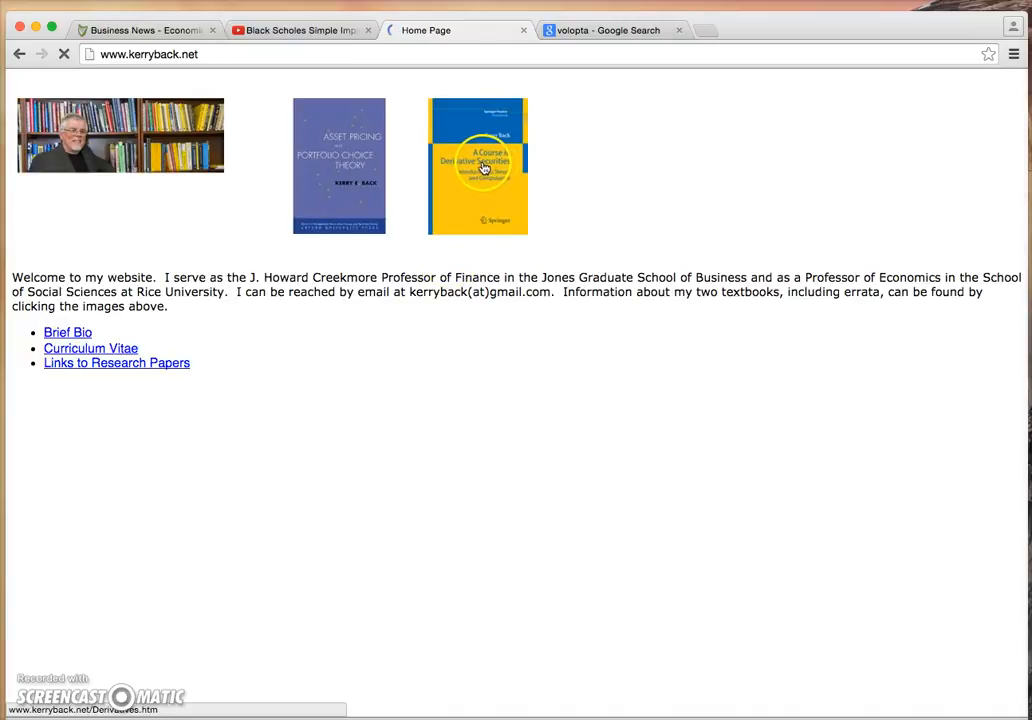
click(478, 164)
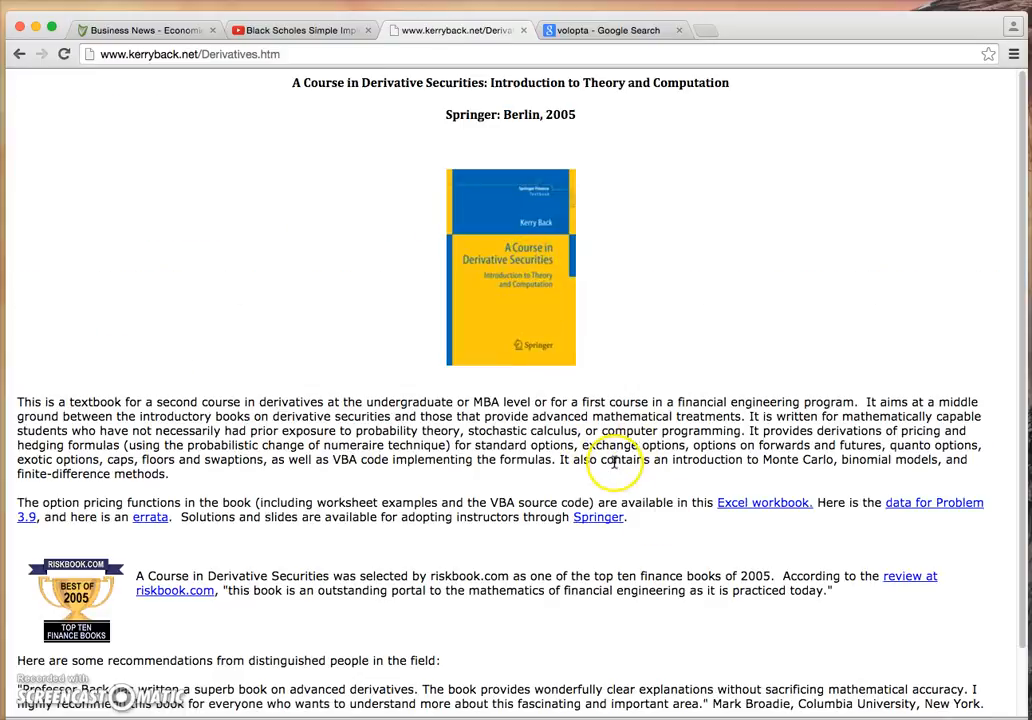
scroll(down, 3)
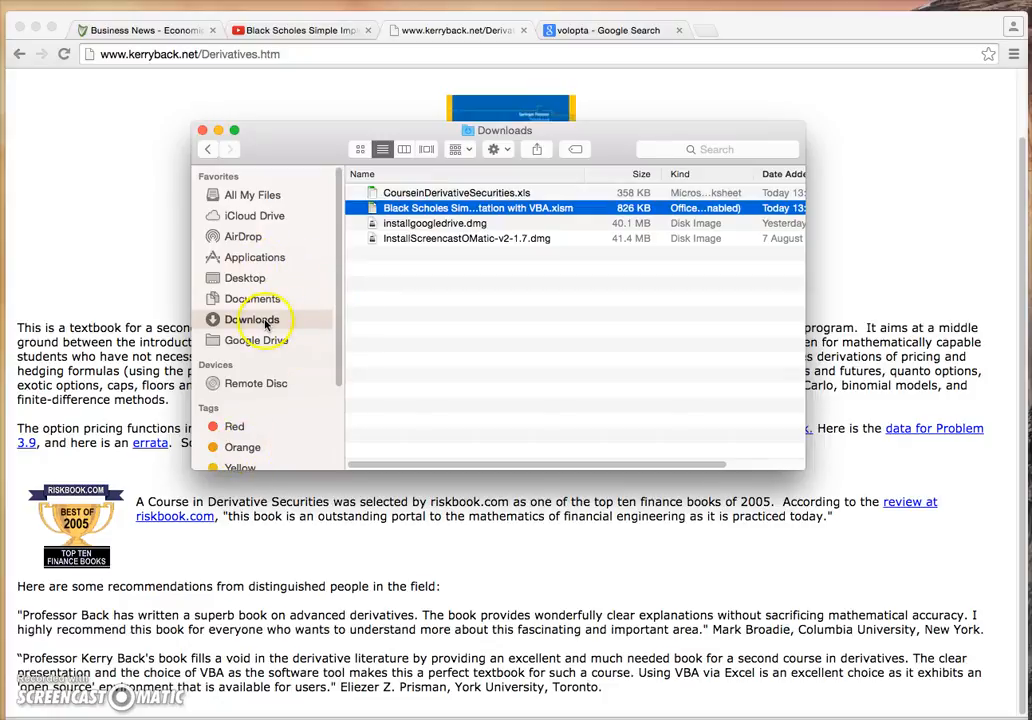
- Open the downloaded derivative securities workbook in Excel with macros enabled
double_click(456, 192)
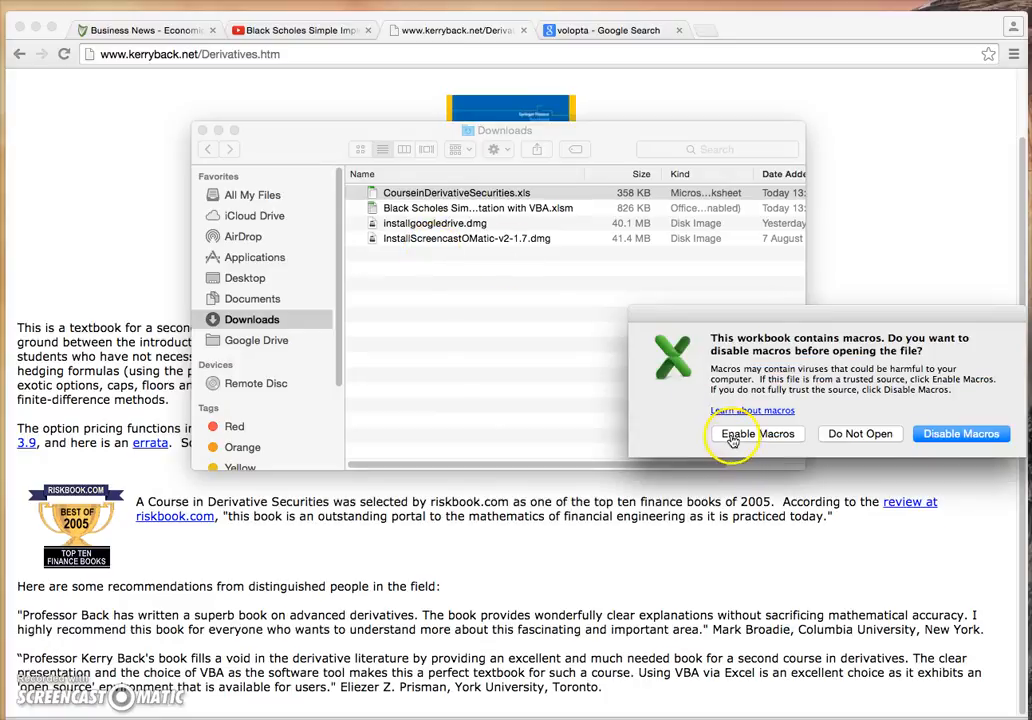
click(738, 432)
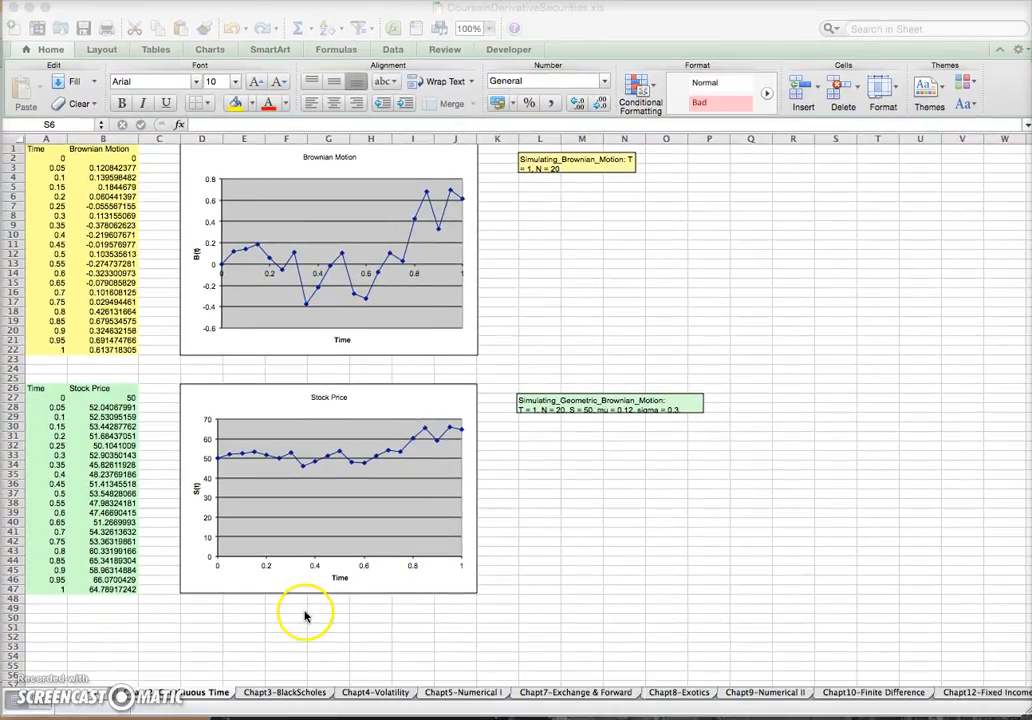
mouse_move(316, 644)
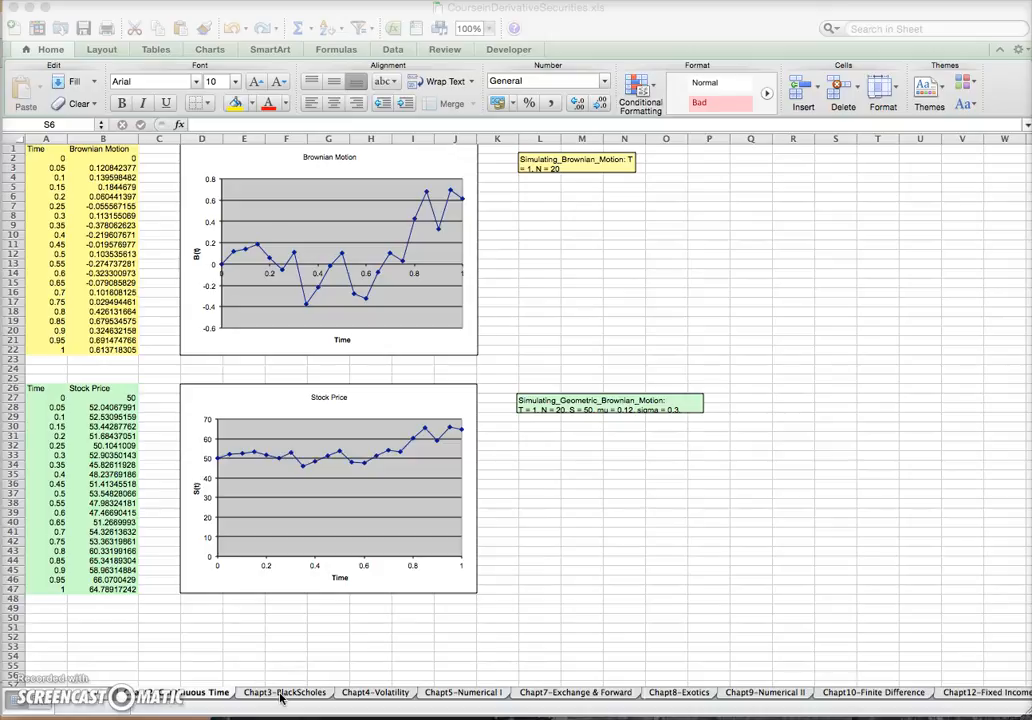
- Switch to the Chapt3 Black-Scholes sheet and show the Developer ribbon
click(284, 692)
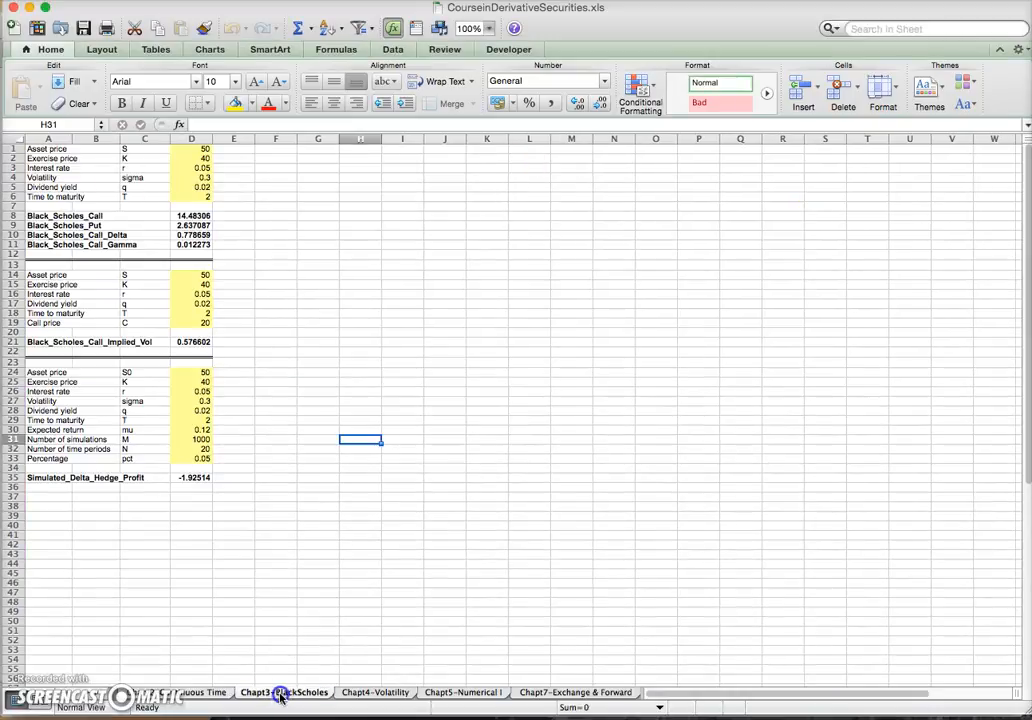
click(284, 692)
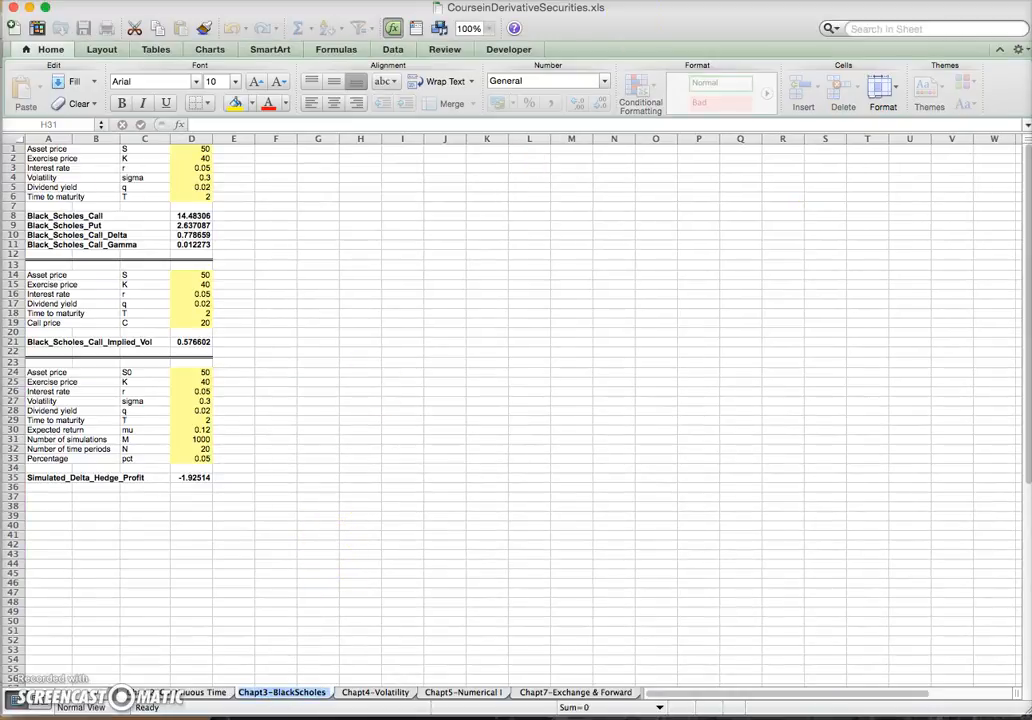
mouse_move(490, 28)
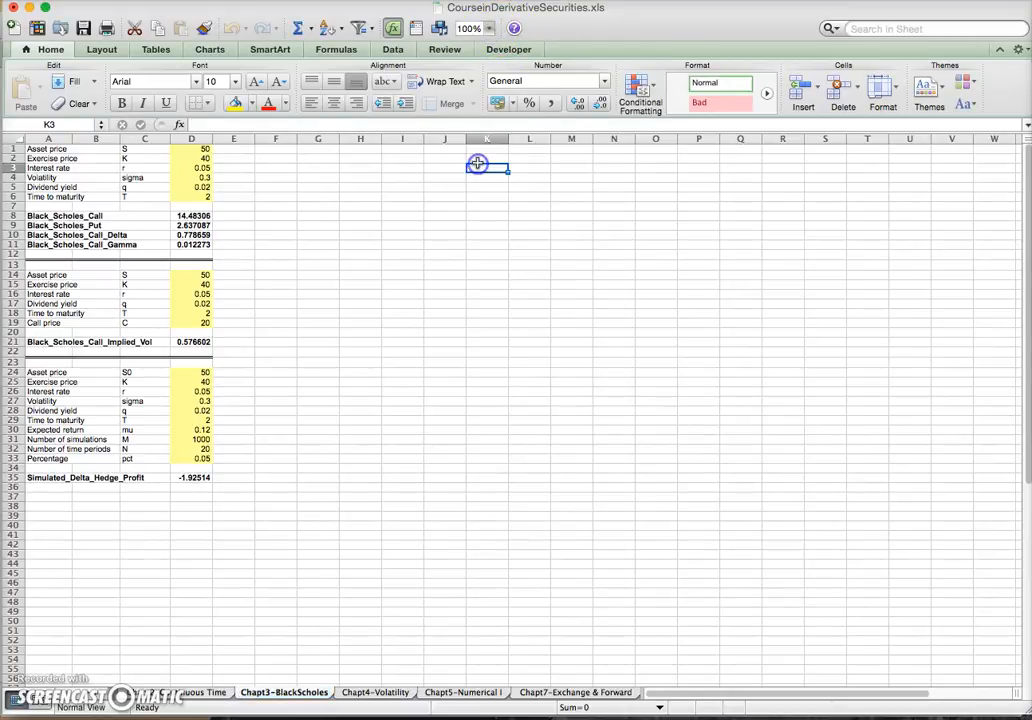
click(488, 28)
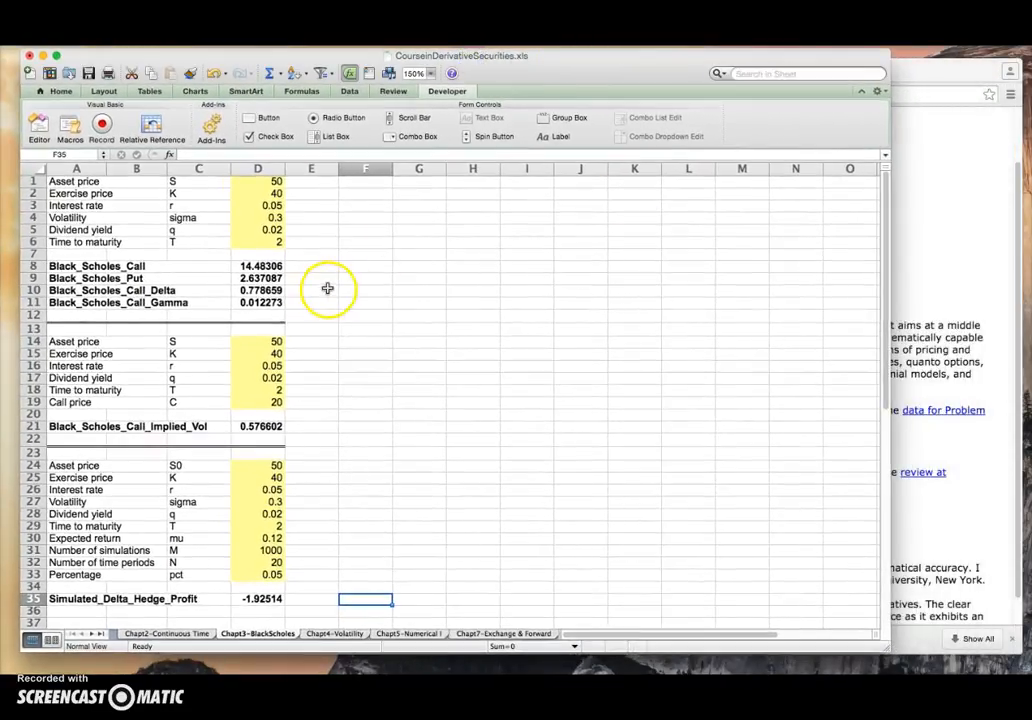
mouse_move(334, 296)
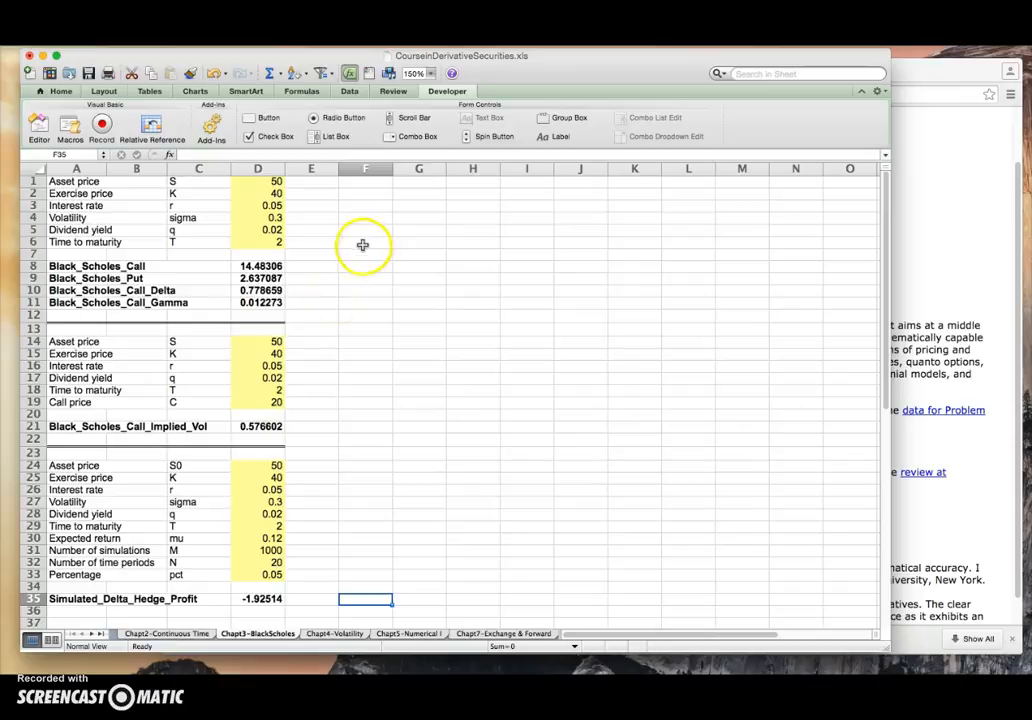
mouse_move(332, 332)
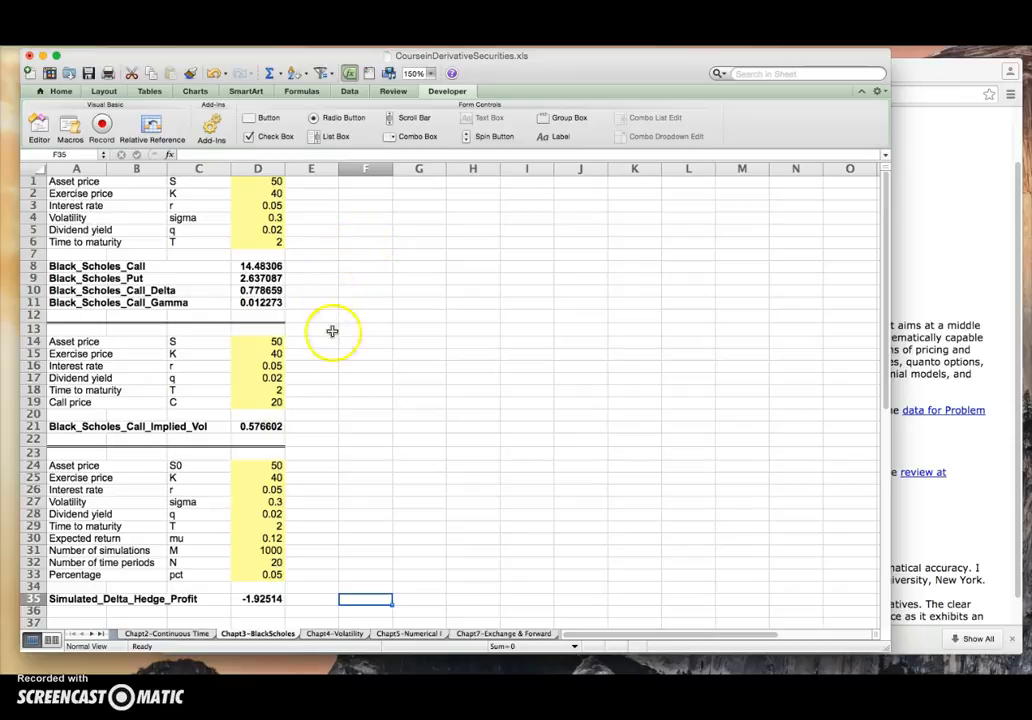
mouse_move(516, 72)
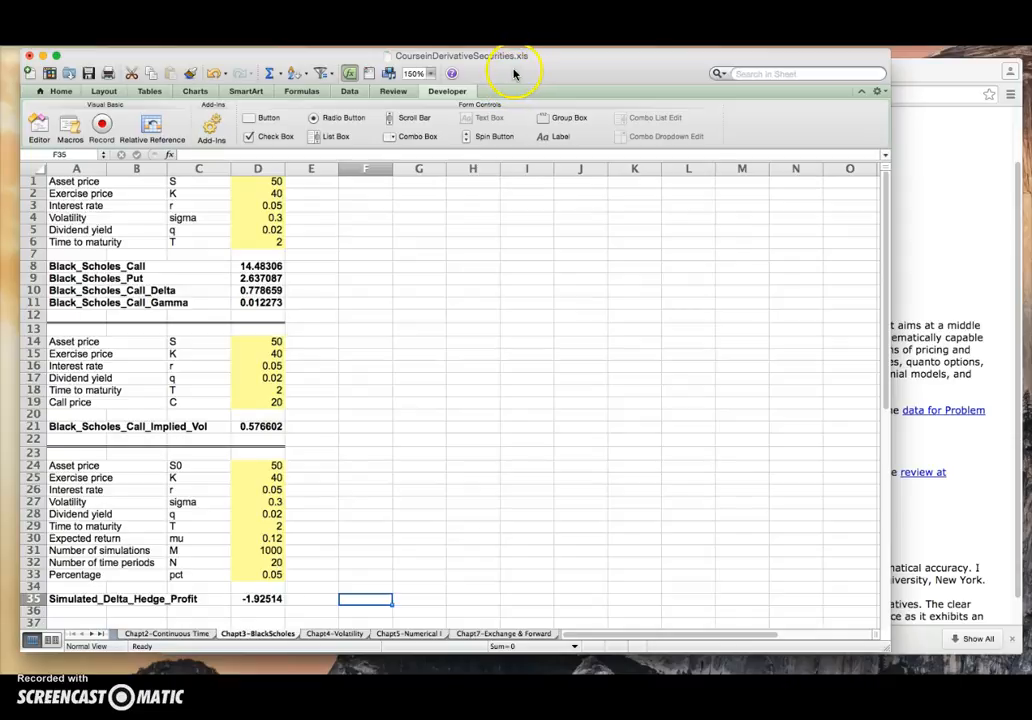
mouse_move(514, 78)
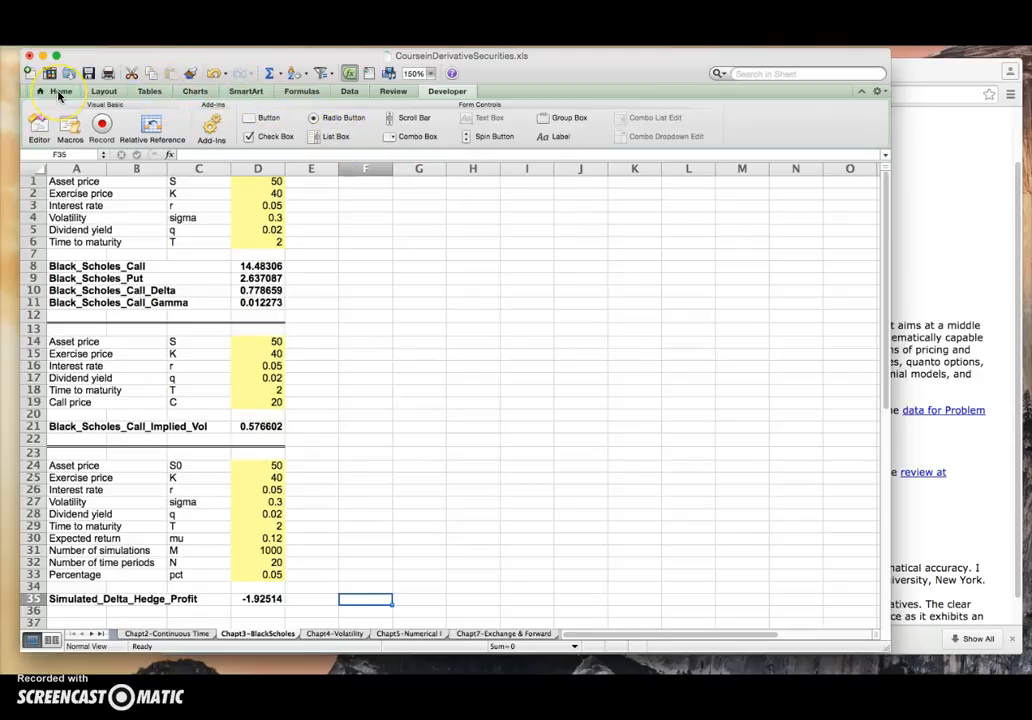
mouse_move(60, 92)
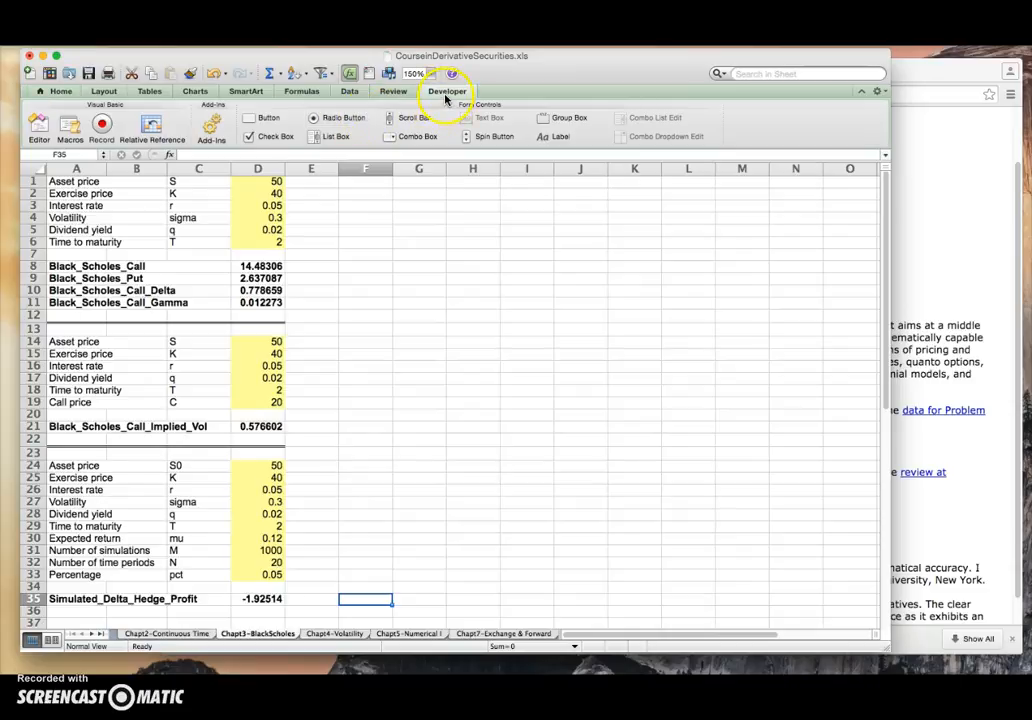
- Open the Visual Basic Editor and view the Chapt3 module's Black_Scholes_Call and Put code
click(60, 92)
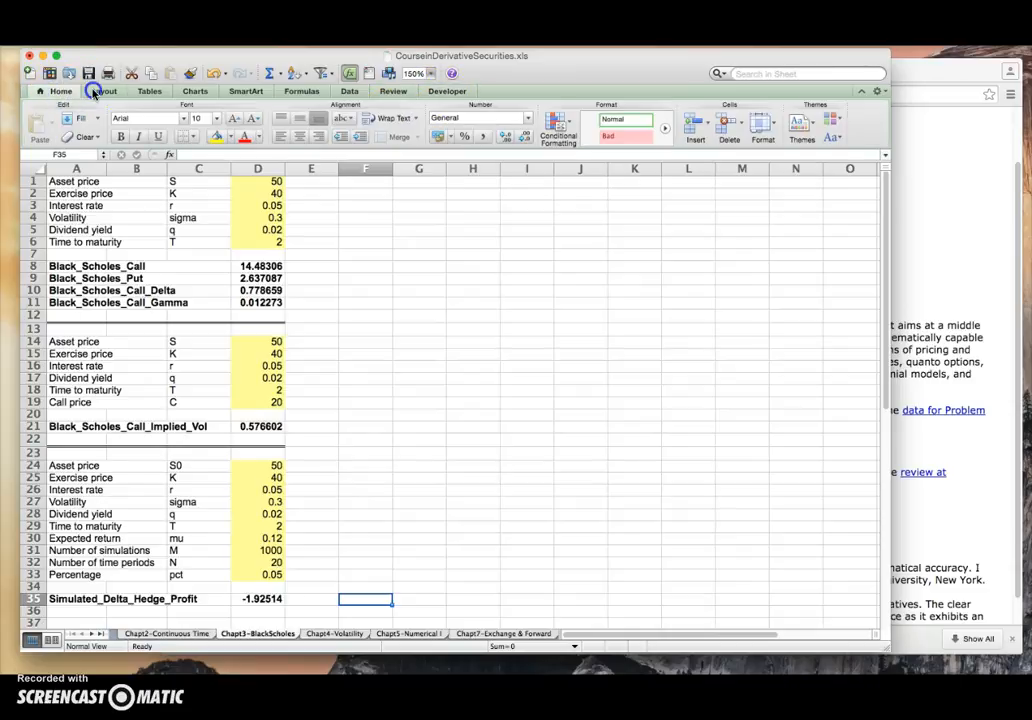
click(448, 92)
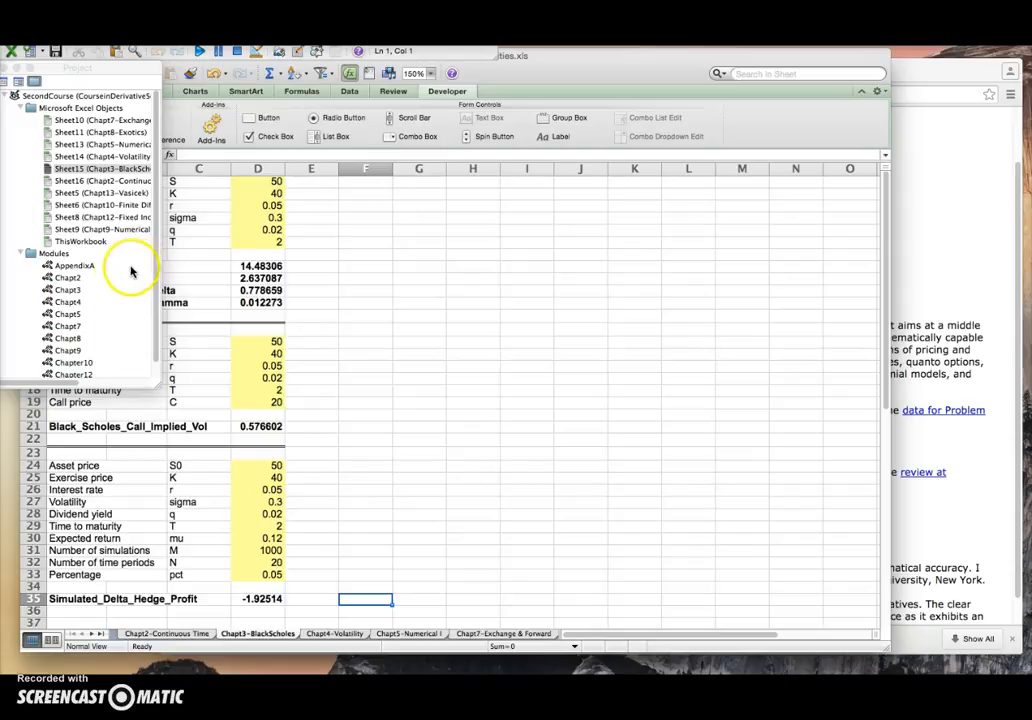
mouse_move(244, 378)
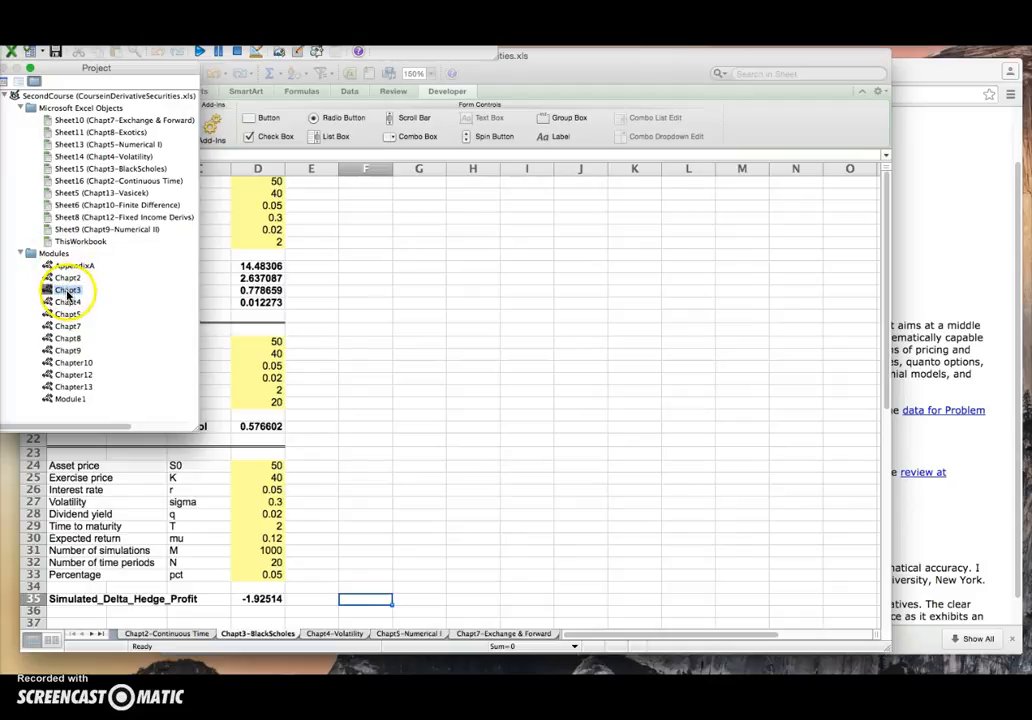
right_click(68, 290)
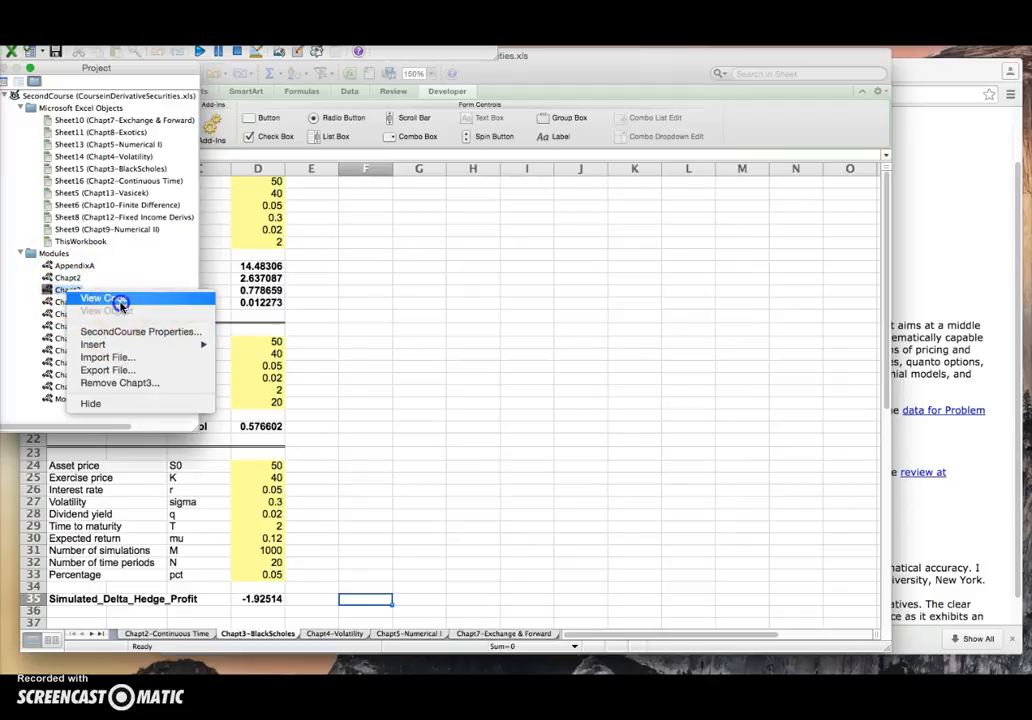
click(100, 298)
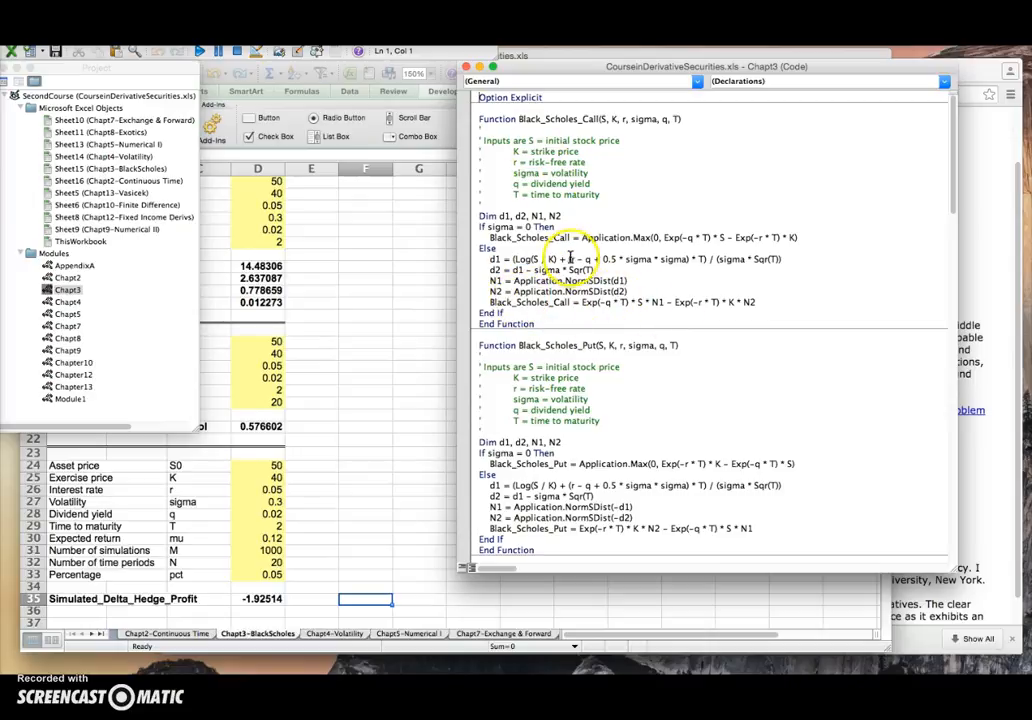
mouse_move(484, 140)
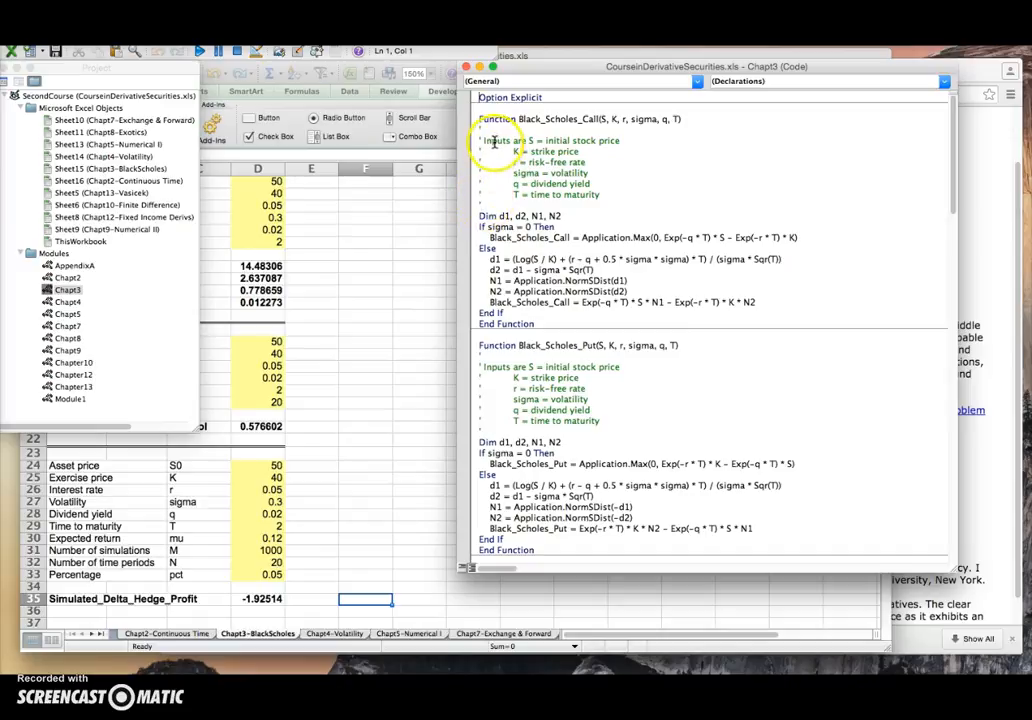
mouse_move(592, 194)
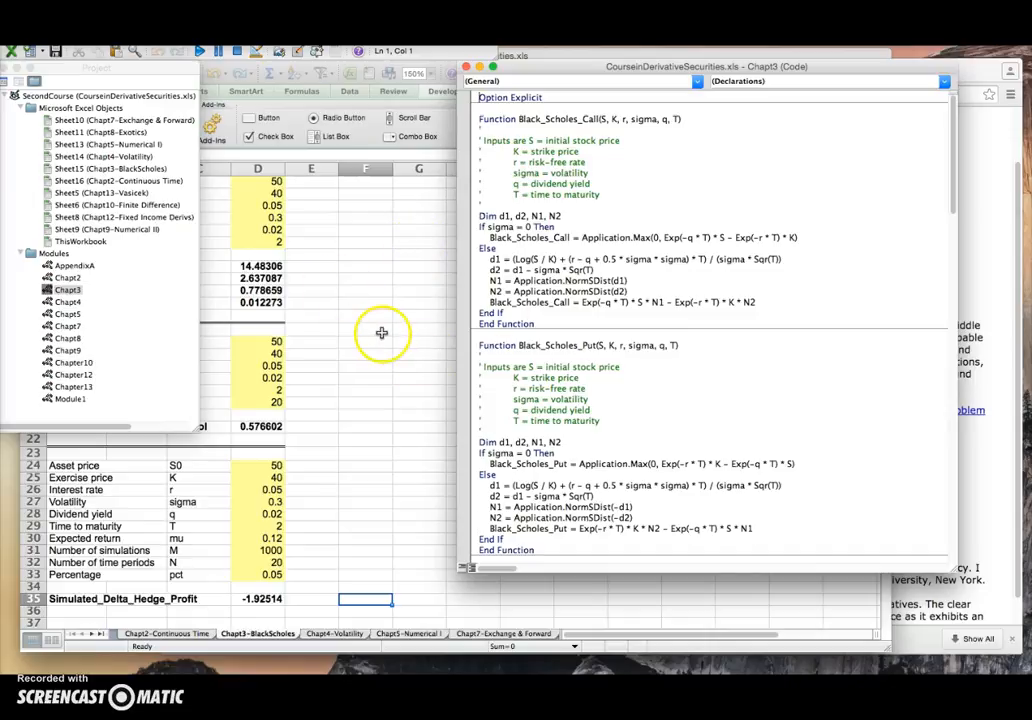
mouse_move(380, 332)
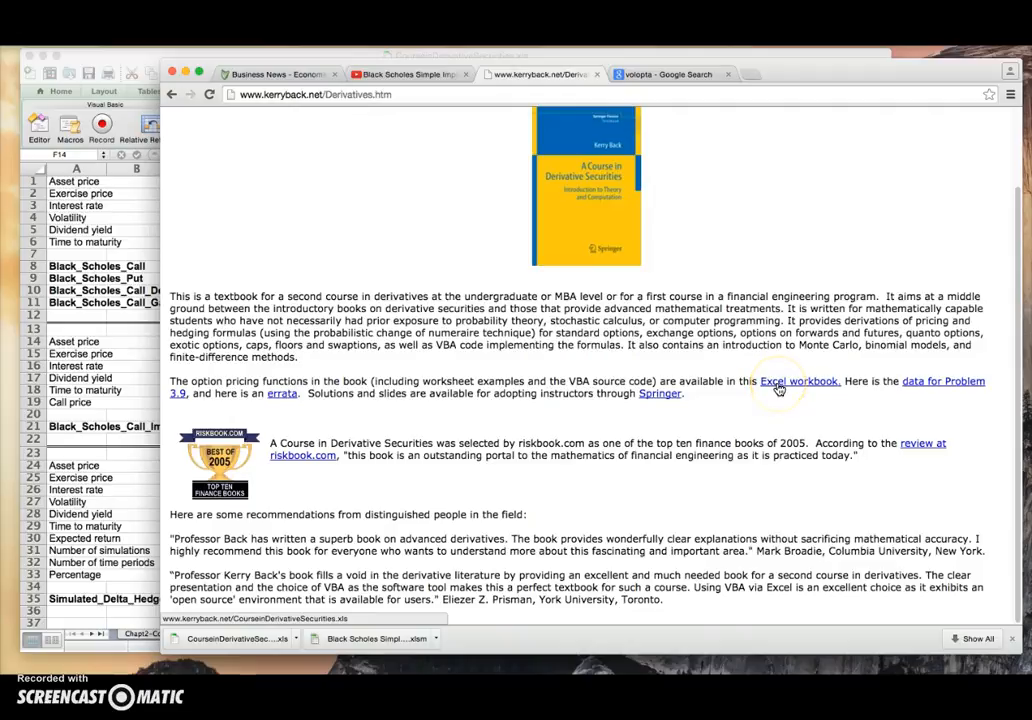
mouse_move(264, 620)
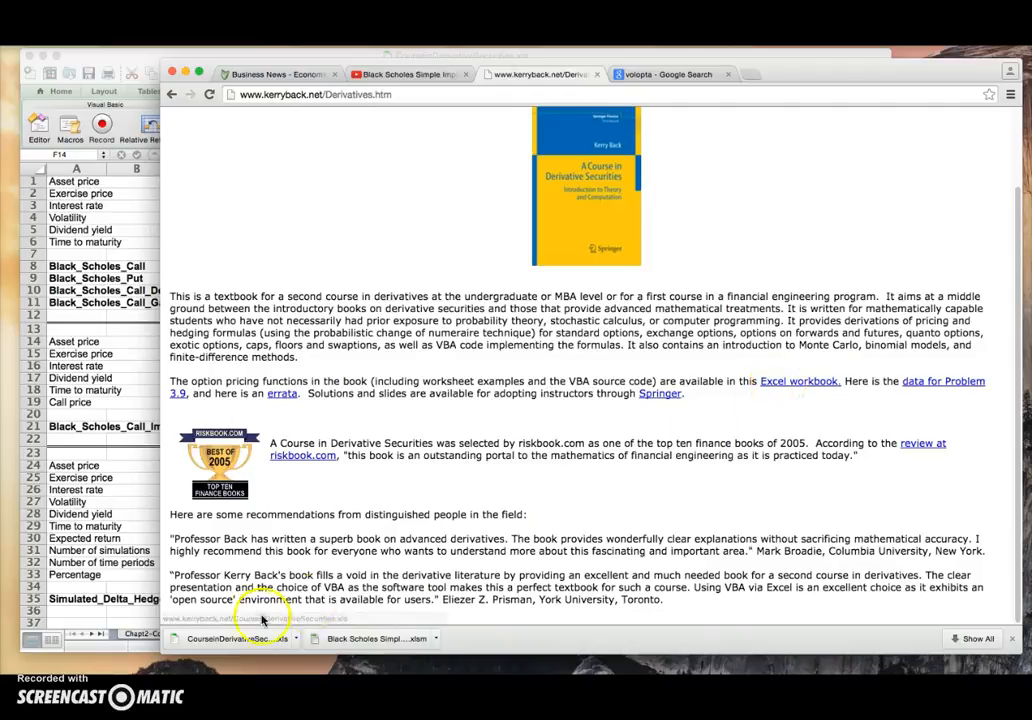
- Return to Excel and review the Chapt2 continuous-time sheet
click(230, 638)
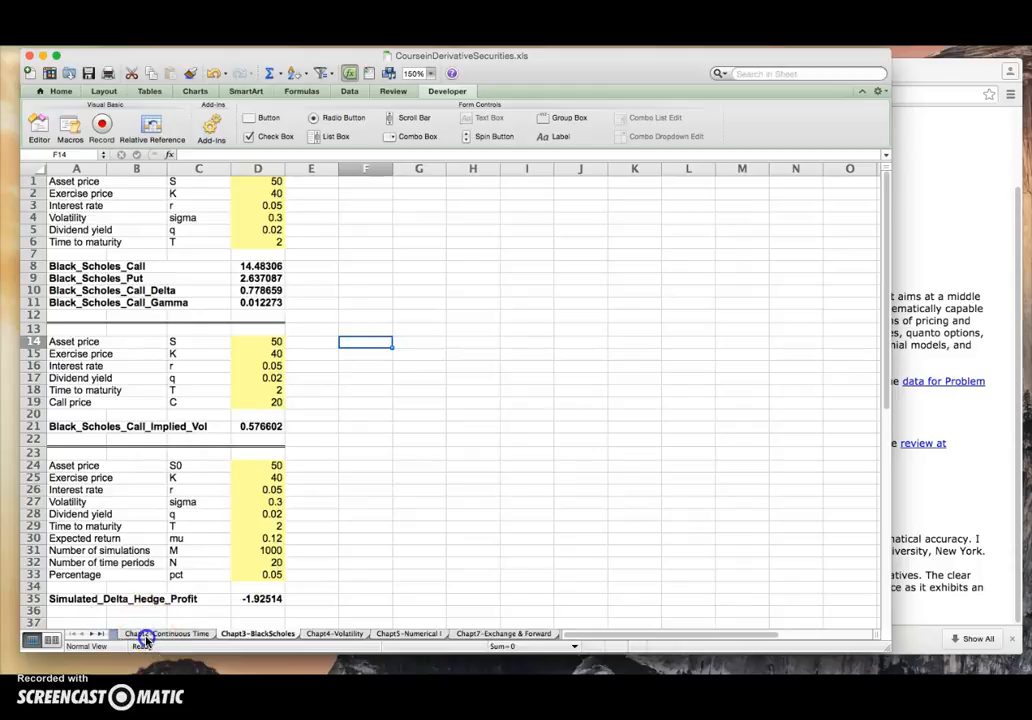
click(166, 632)
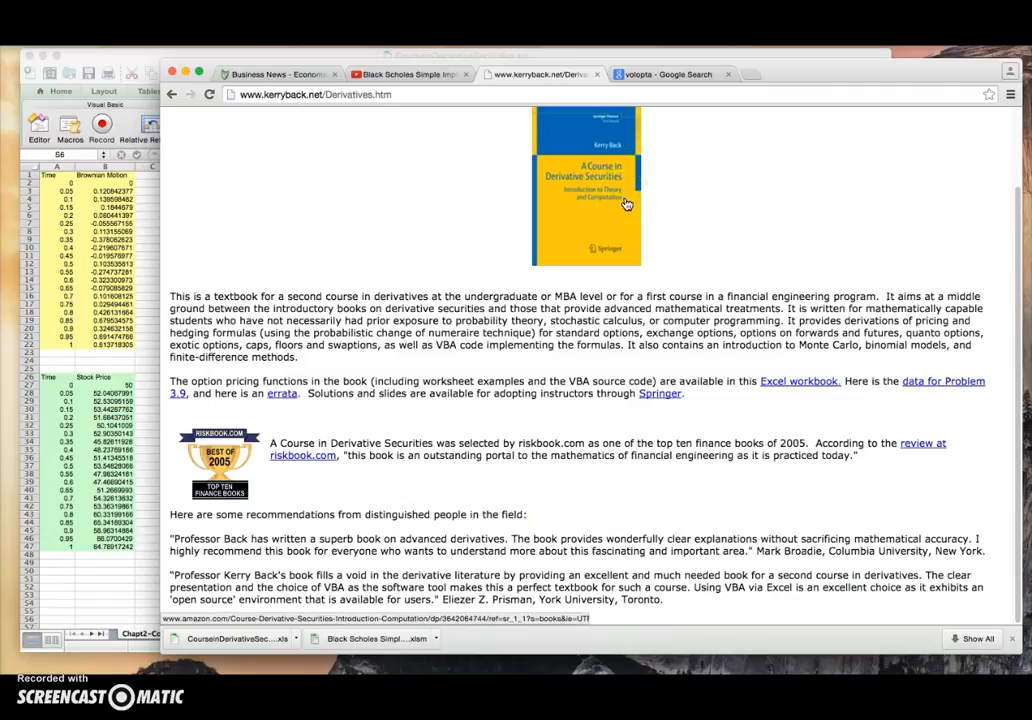
click(616, 216)
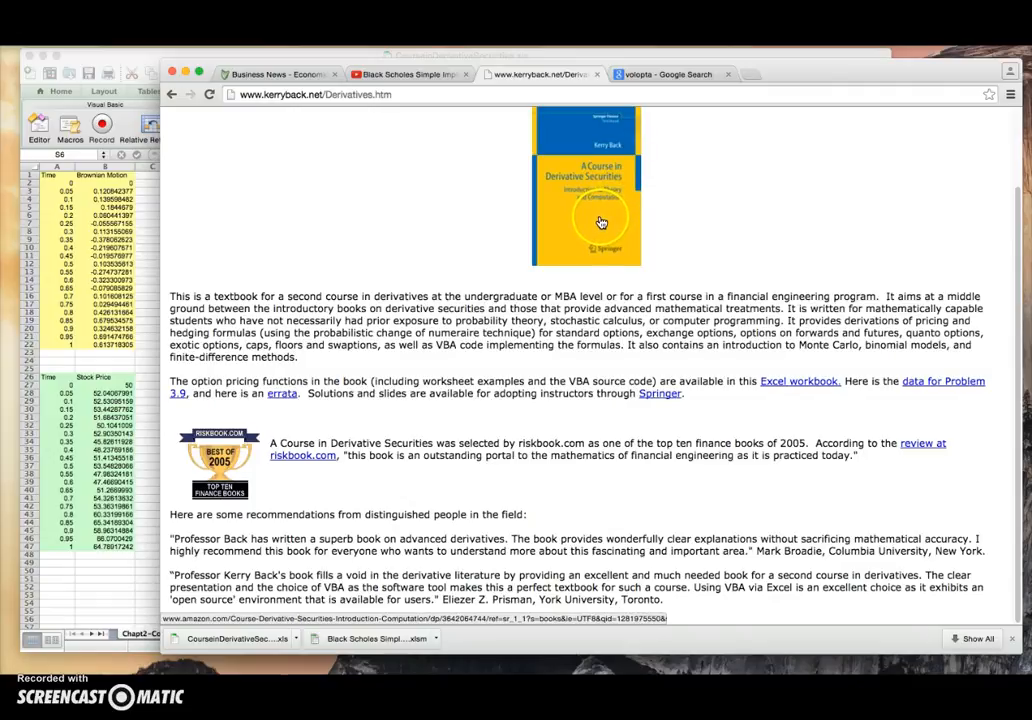
mouse_move(100, 582)
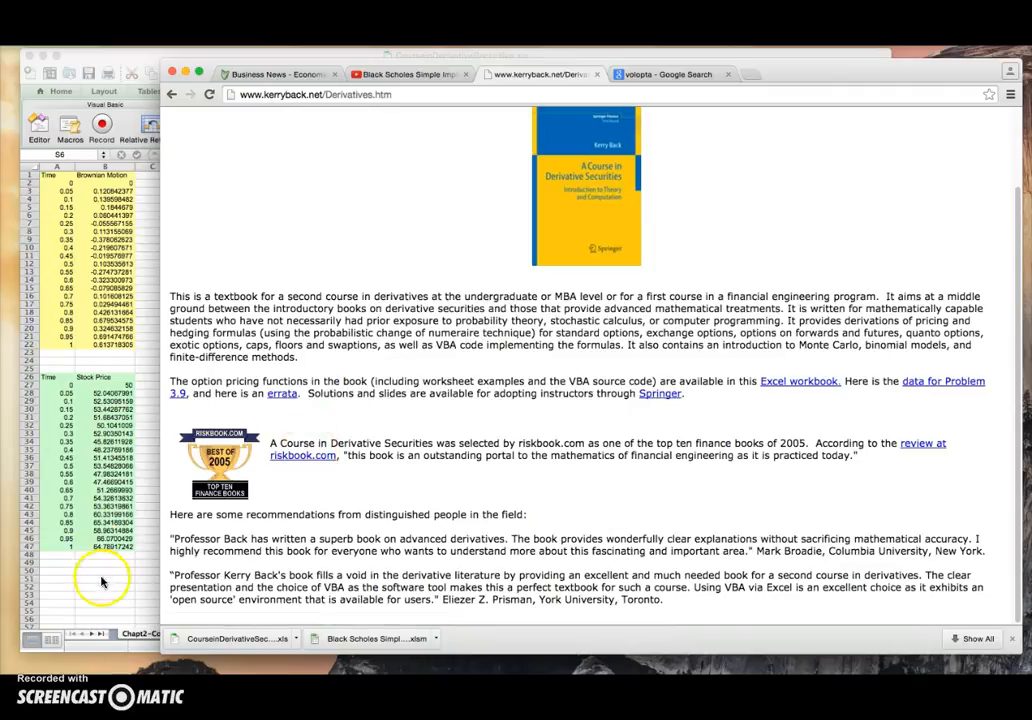
- View the Chapt4 volatility and Chapt7 exchange-and-forward sheets, then collapse the ribbon
click(258, 632)
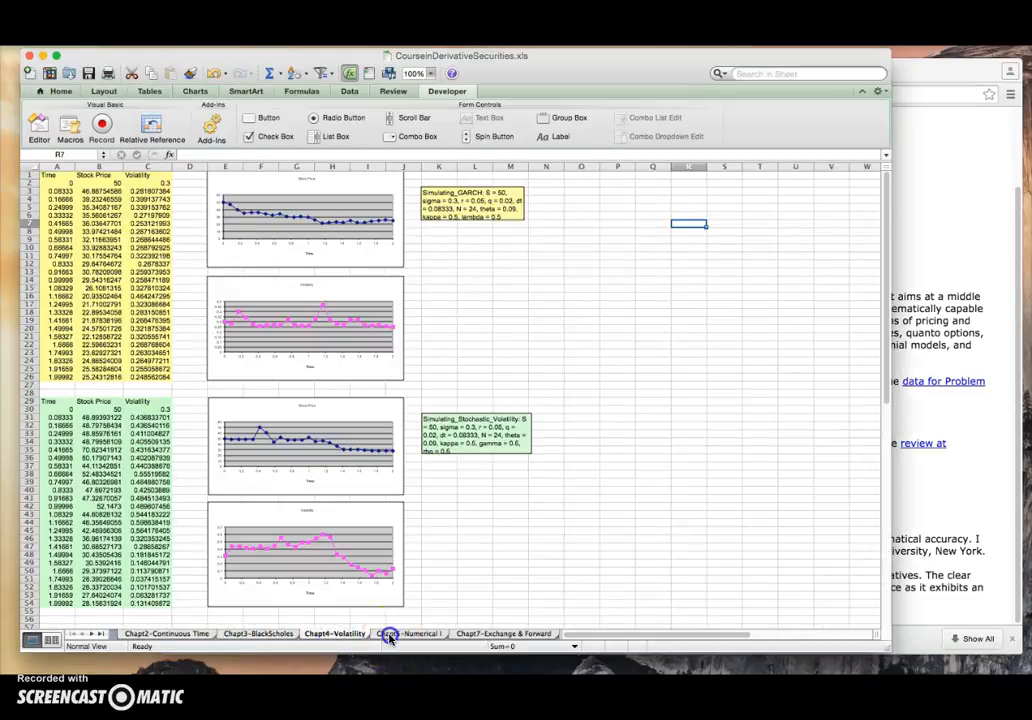
click(504, 632)
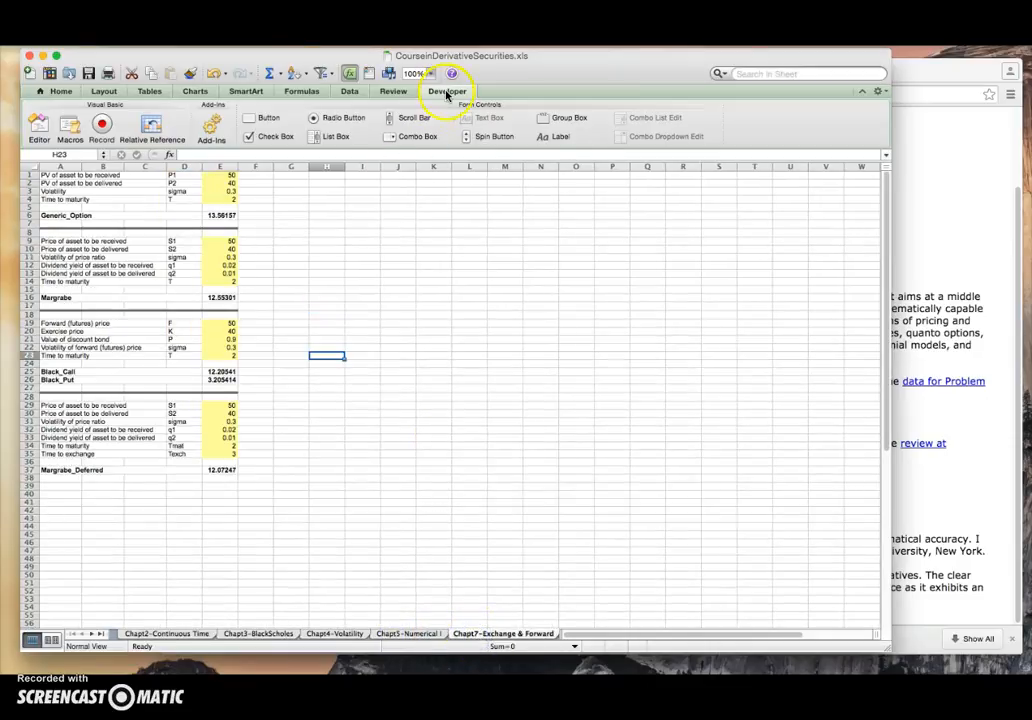
click(448, 92)
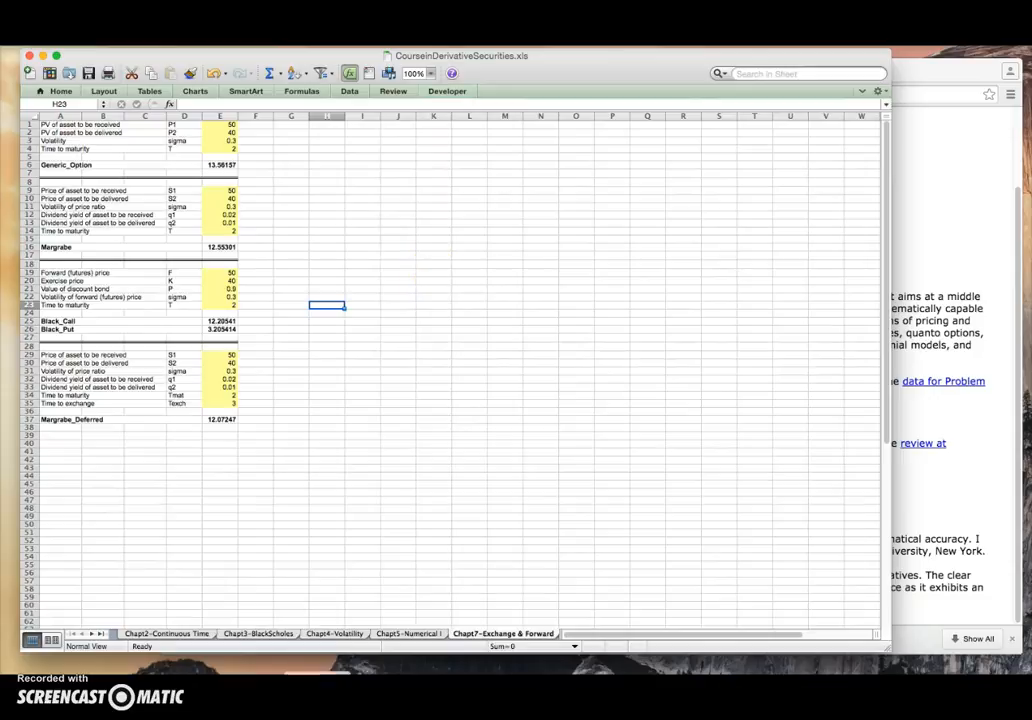
- Bring back the VBA editor and open the Chapt4 module with the GARCH simulation code
click(258, 632)
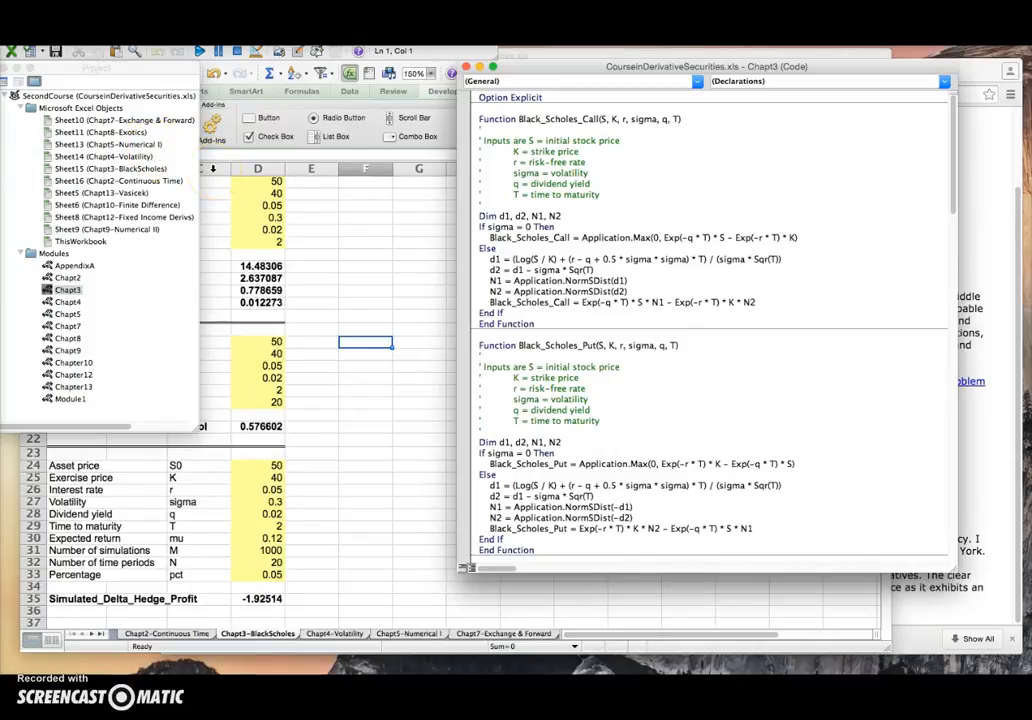
click(582, 300)
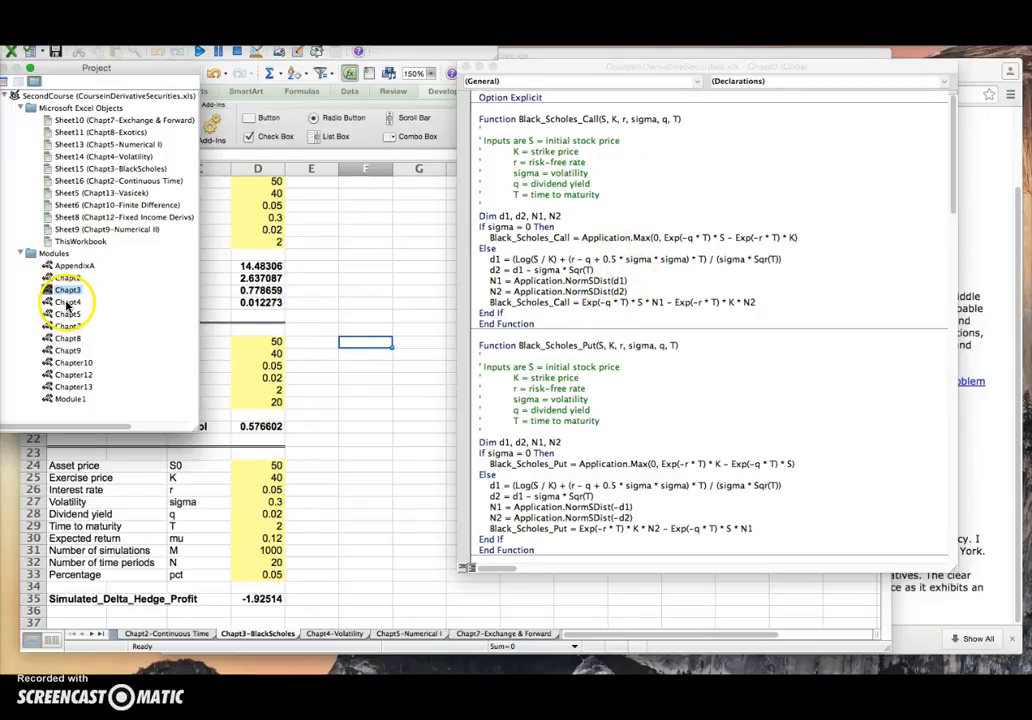
double_click(68, 300)
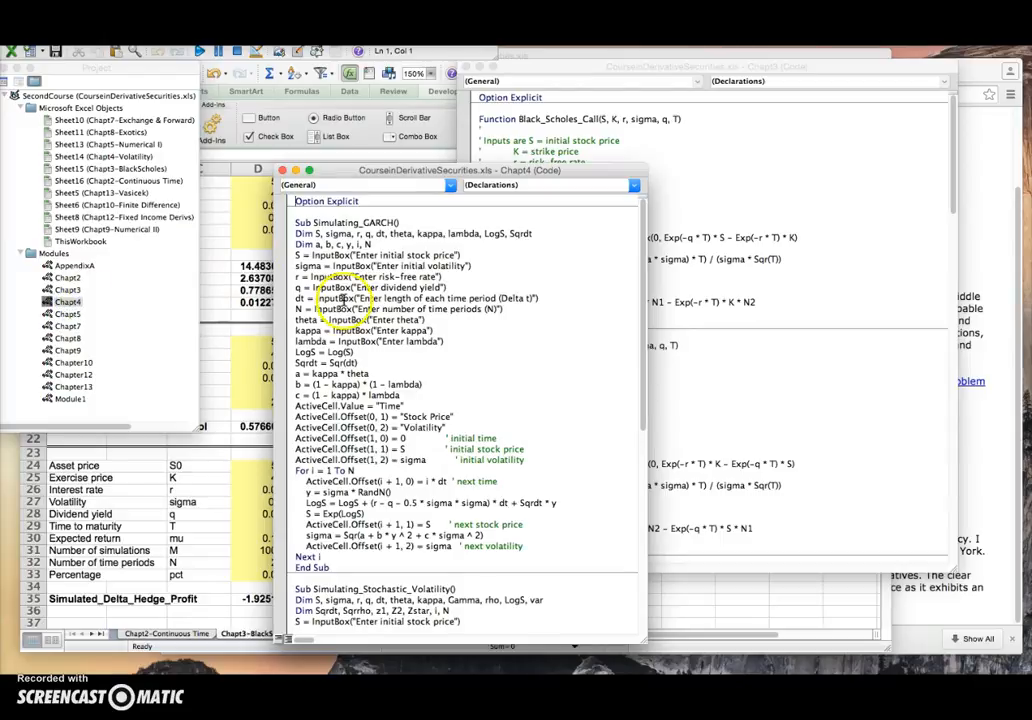
mouse_move(370, 364)
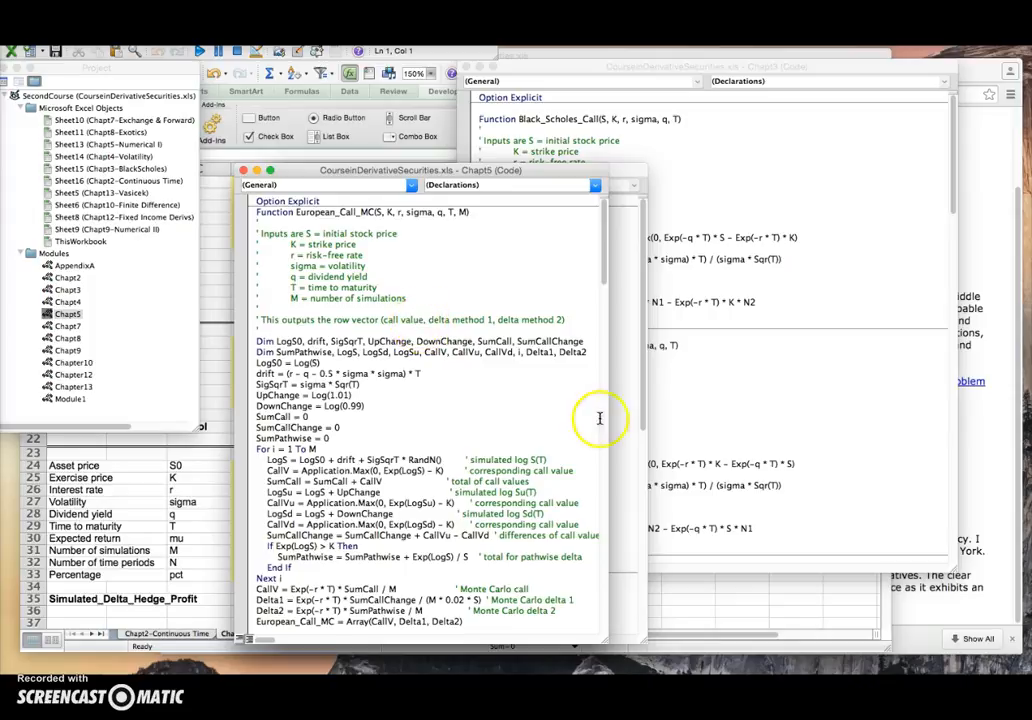
mouse_move(604, 284)
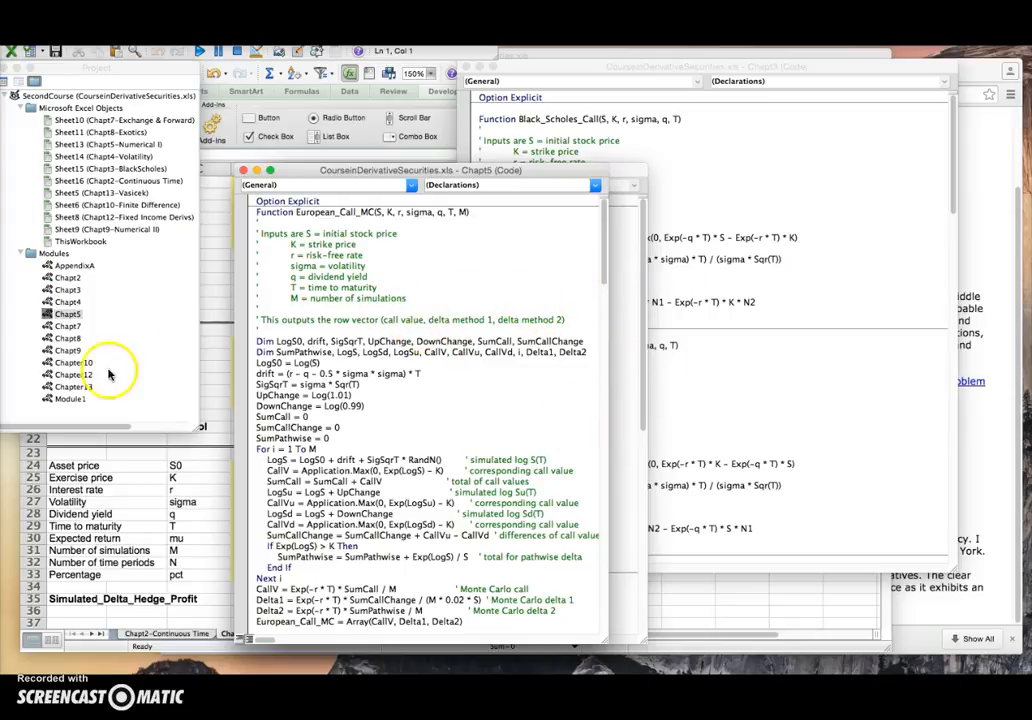
mouse_move(190, 364)
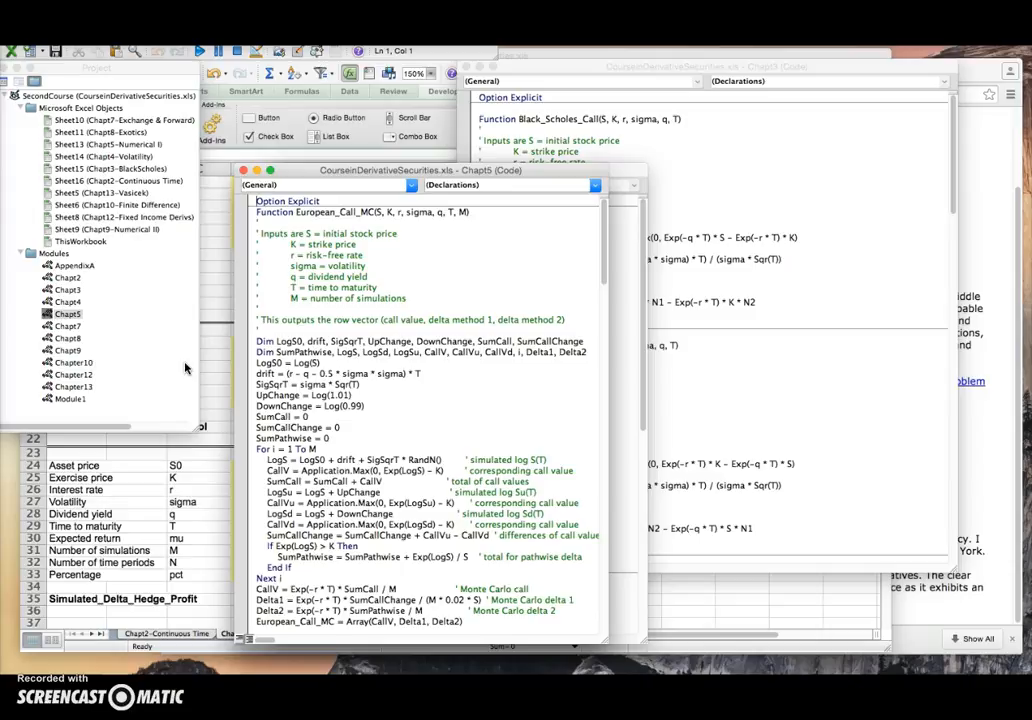
mouse_move(128, 474)
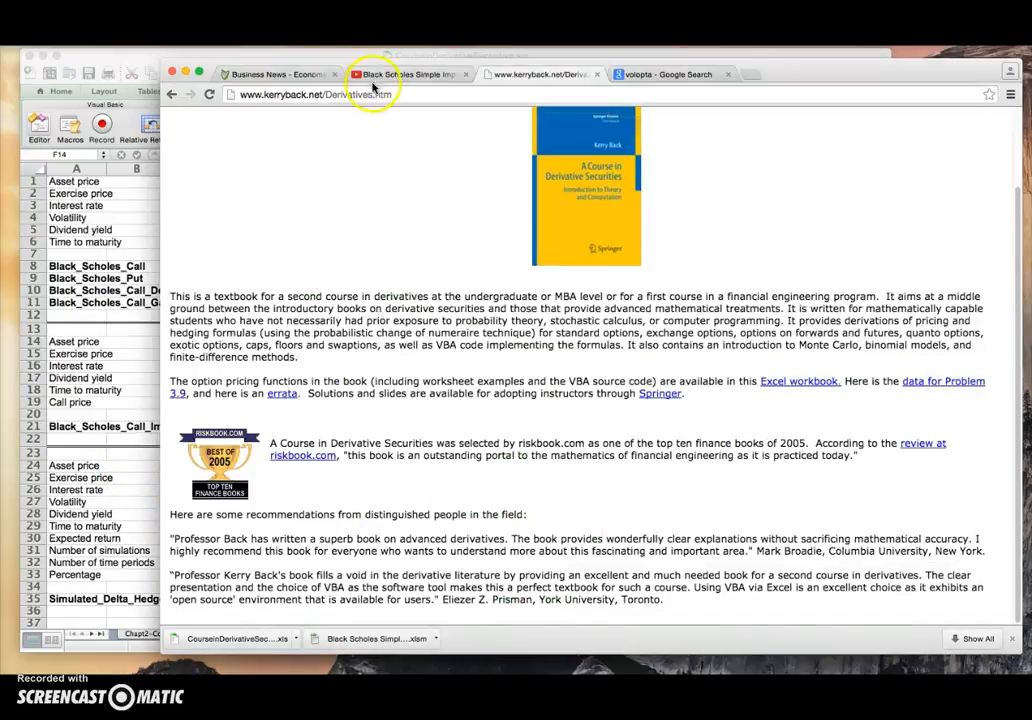
- Search the web for volopta and open the Volopta site from the results
click(310, 94)
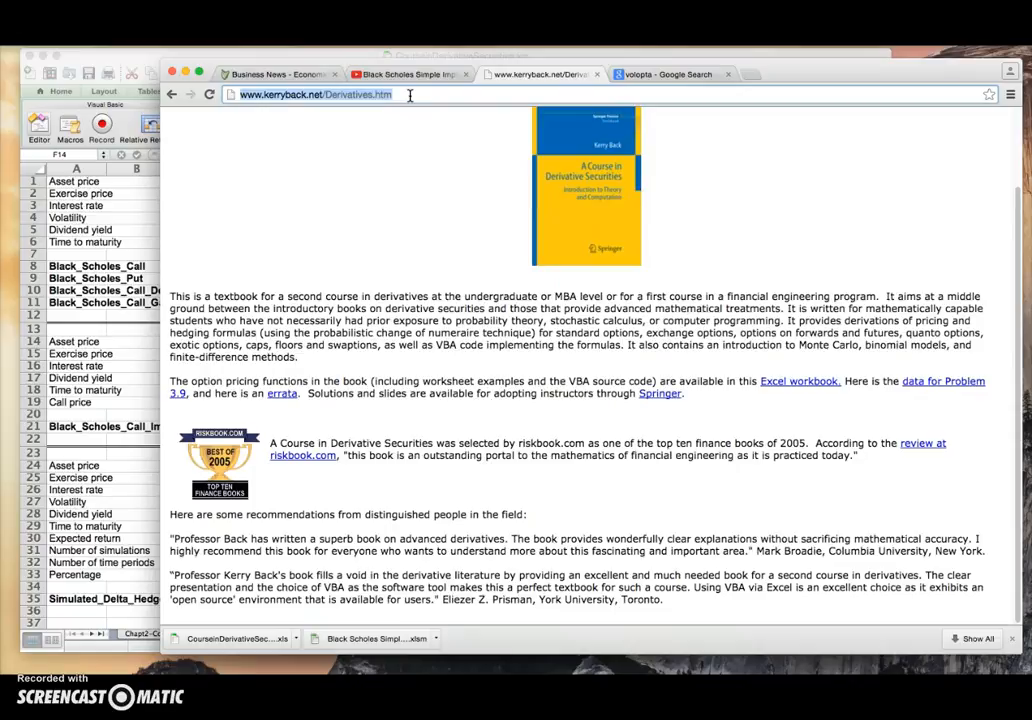
text(volot)
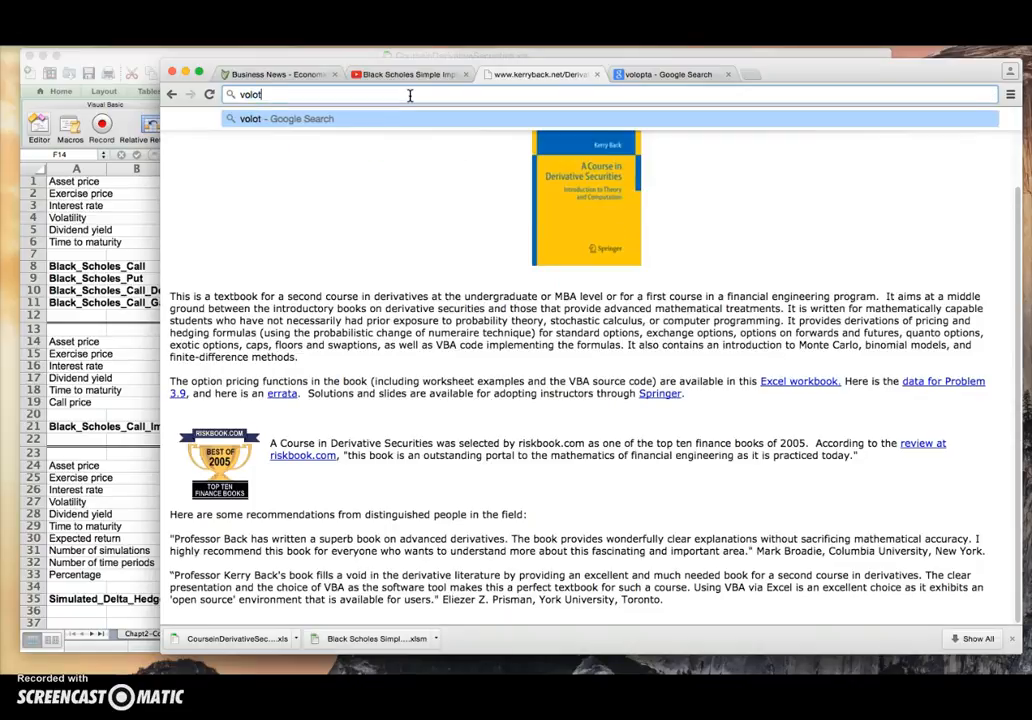
key(Backspace)
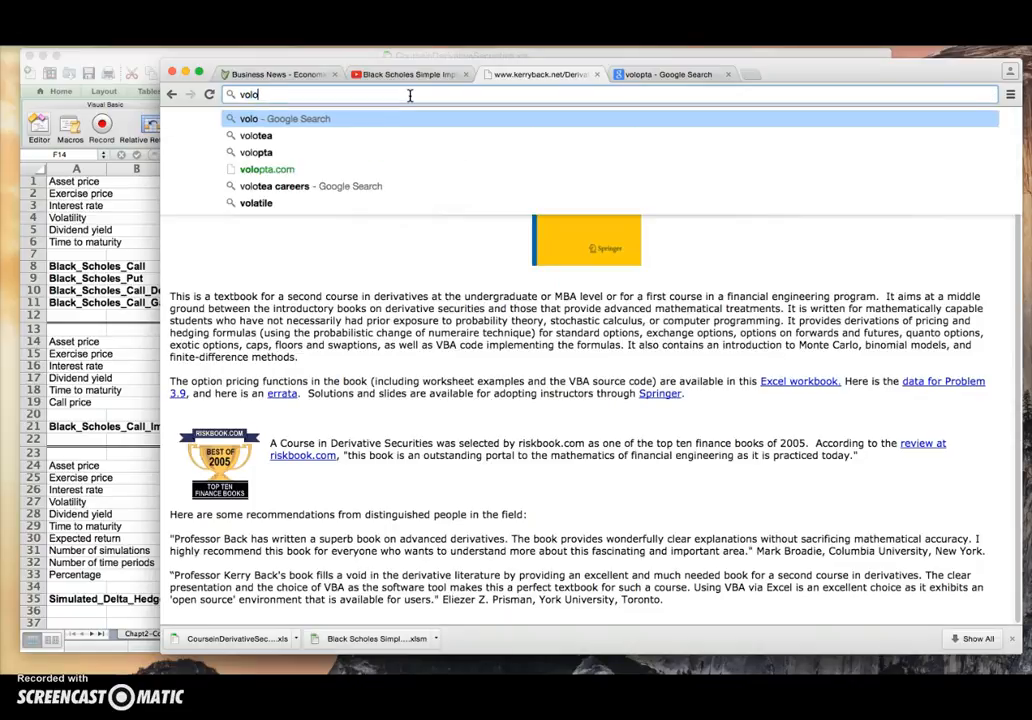
click(256, 152)
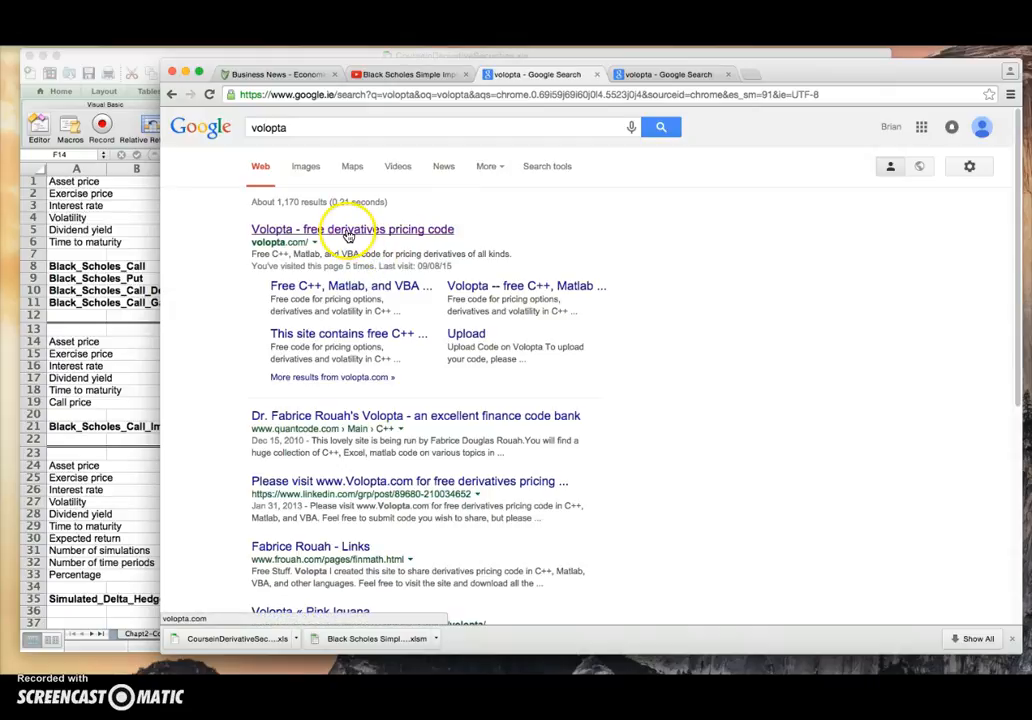
click(352, 228)
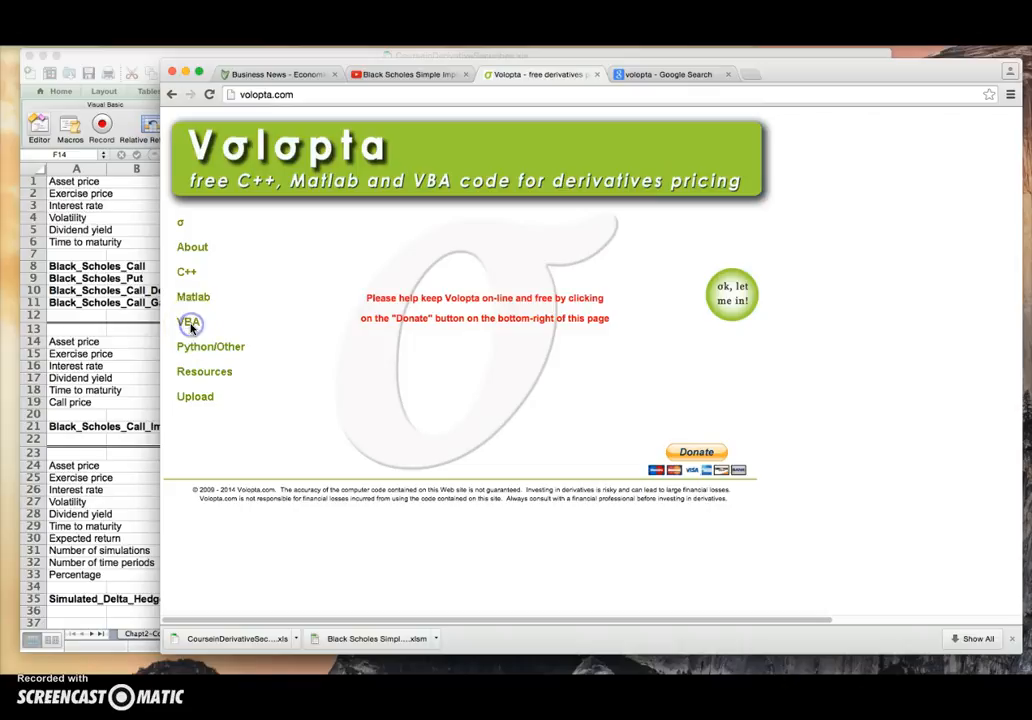
- Open Volopta's C++ derivatives pricing code listing and skim it
click(188, 320)
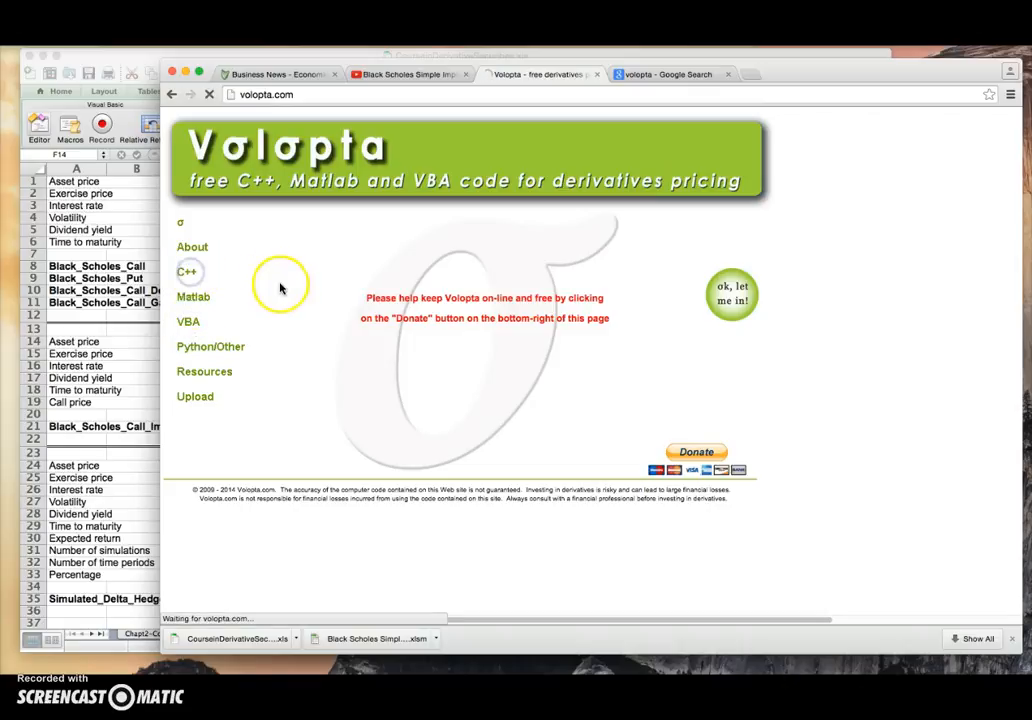
click(188, 272)
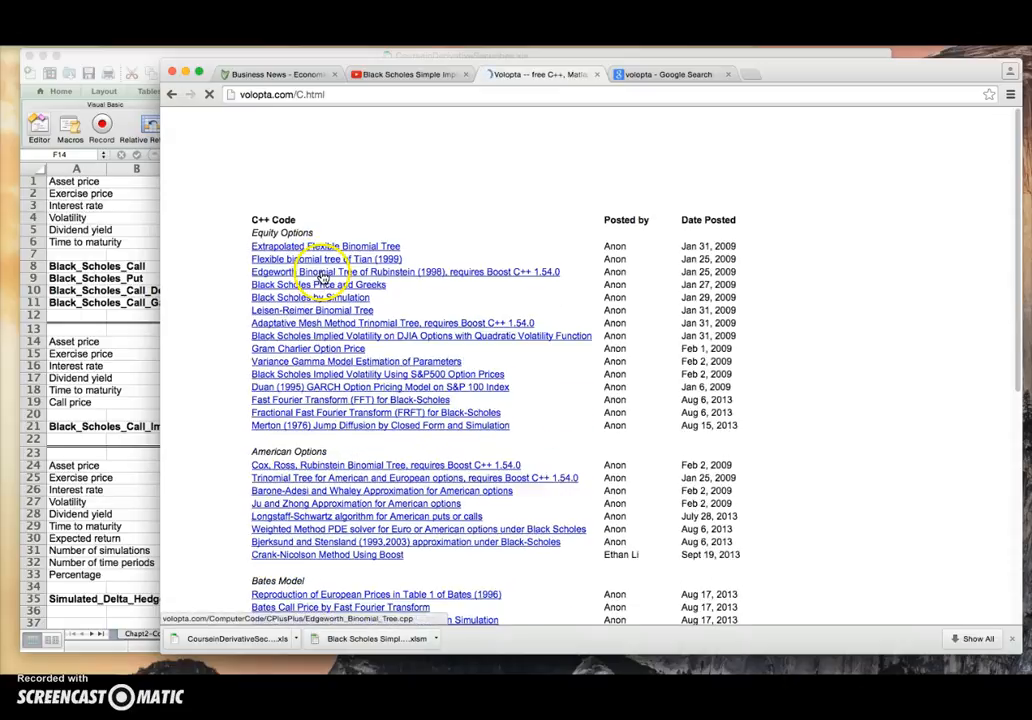
scroll(down, 3)
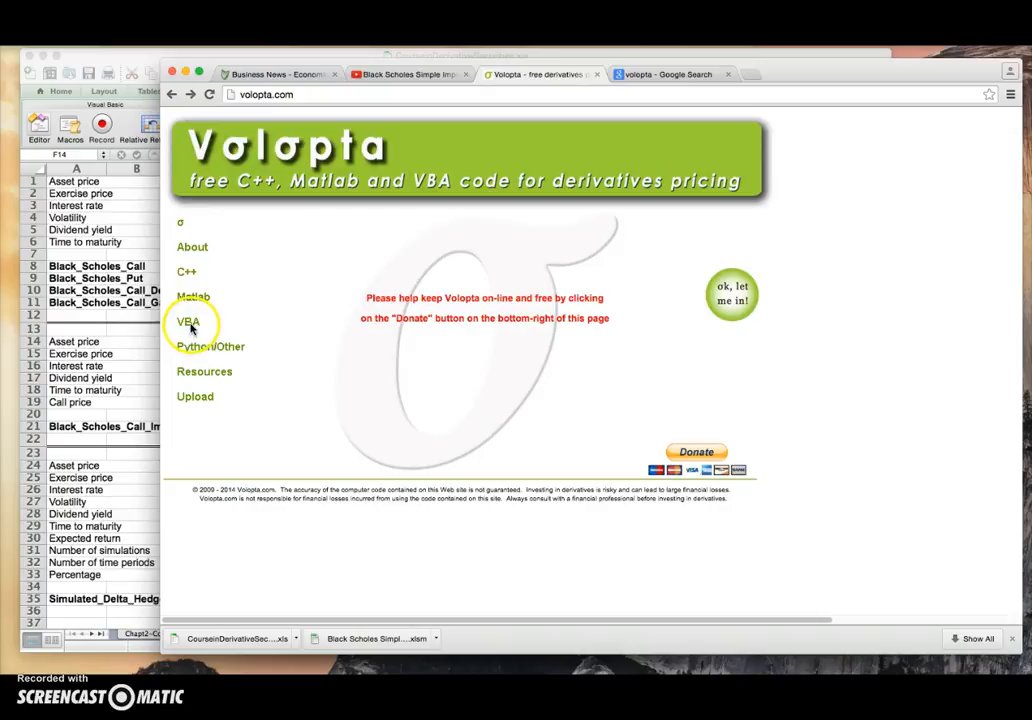
mouse_move(190, 310)
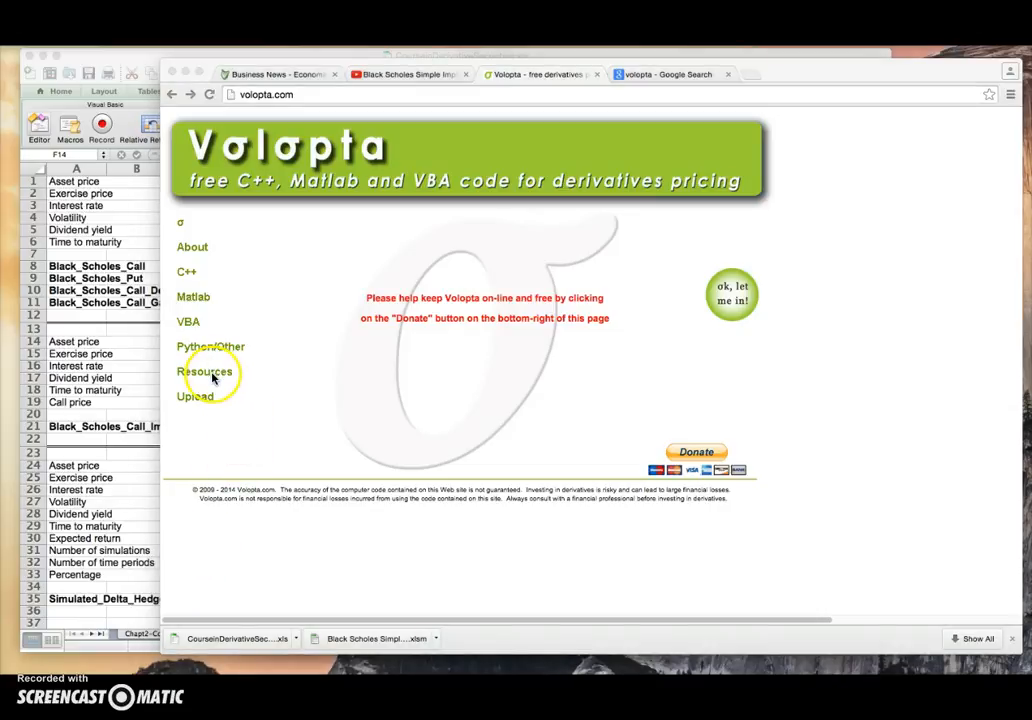
- Open Volopta's Resources page listing recommended derivatives books
click(204, 370)
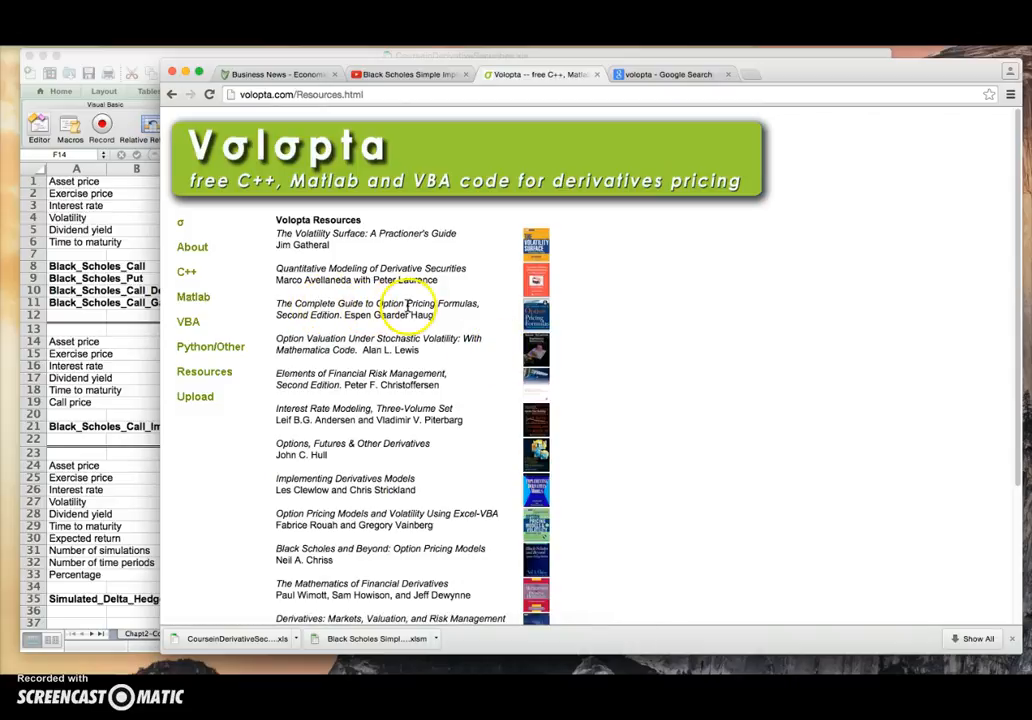
mouse_move(536, 316)
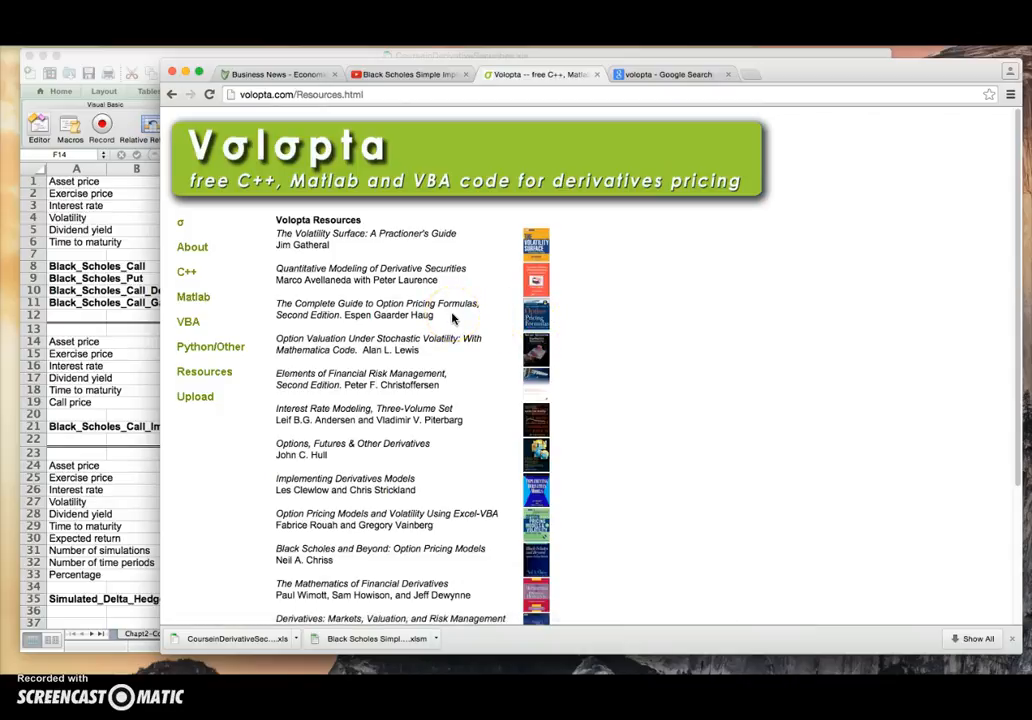
mouse_move(448, 316)
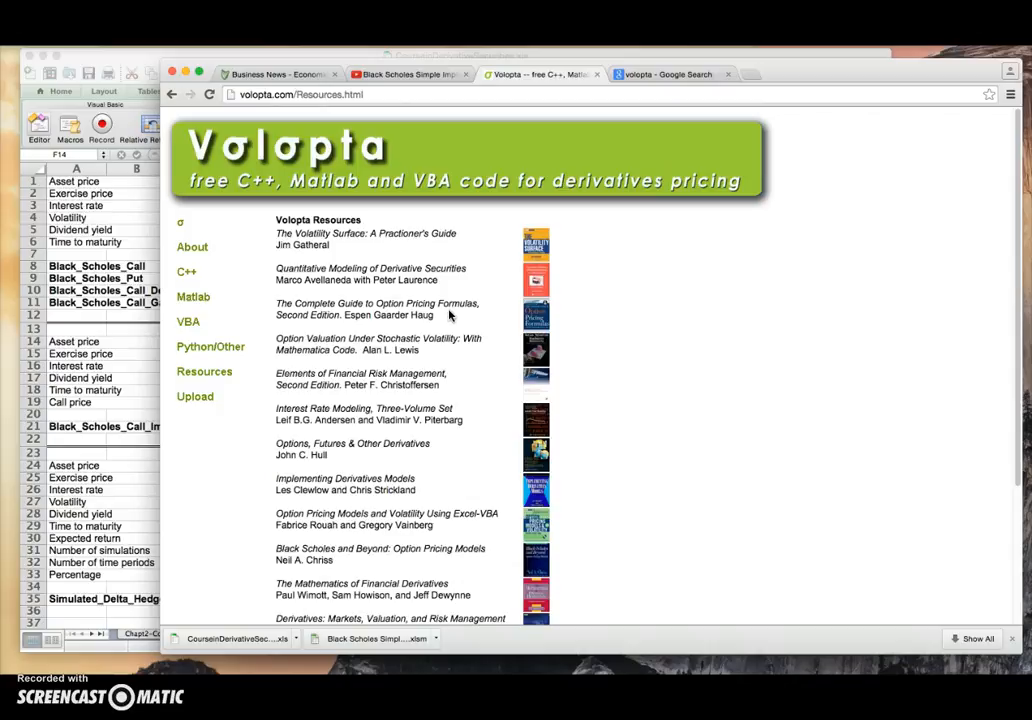
mouse_move(446, 314)
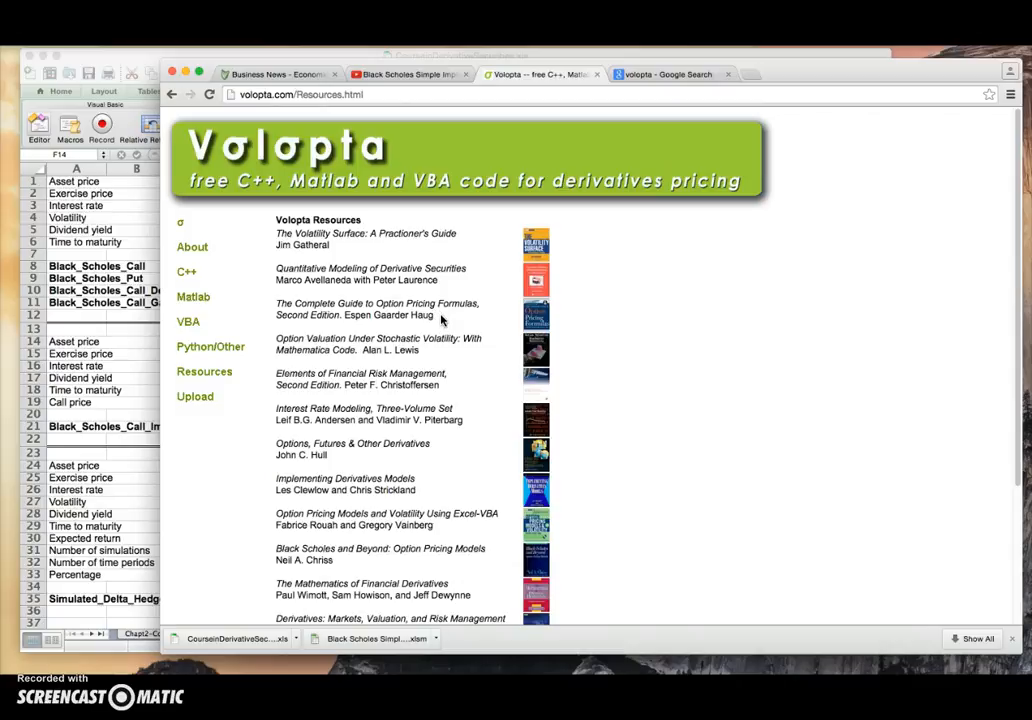
mouse_move(424, 314)
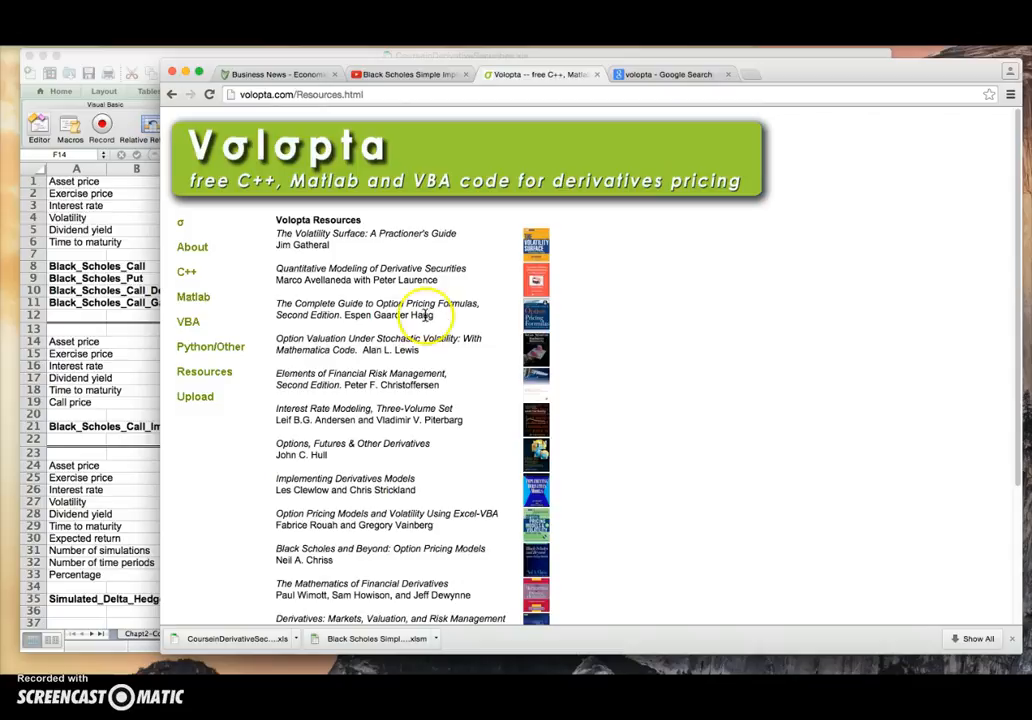
mouse_move(532, 316)
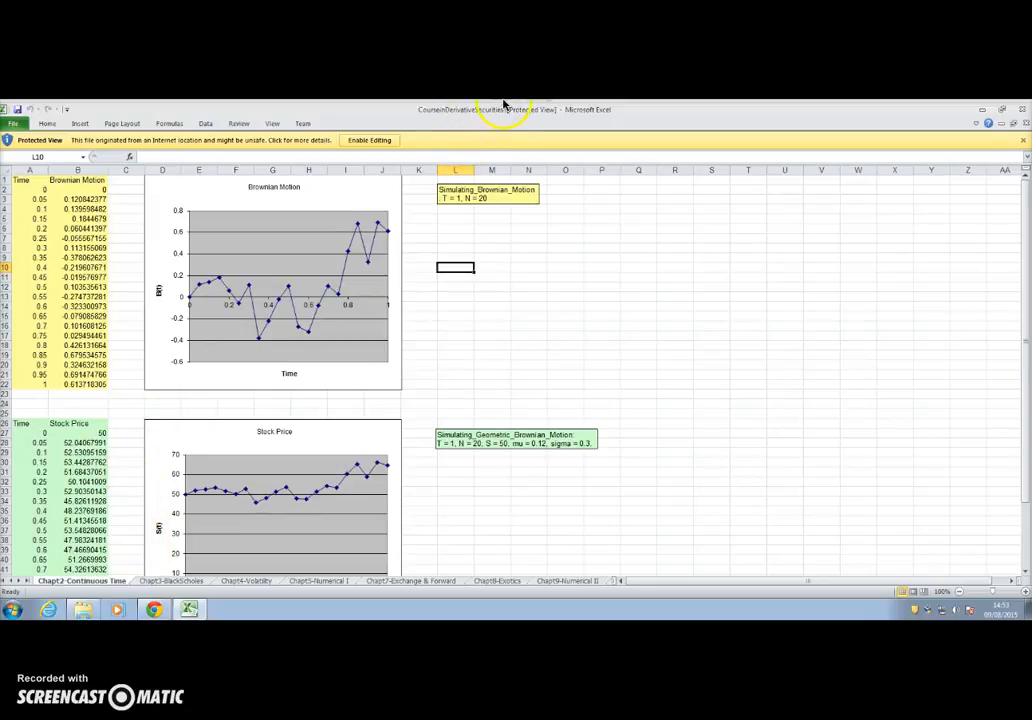
mouse_move(456, 476)
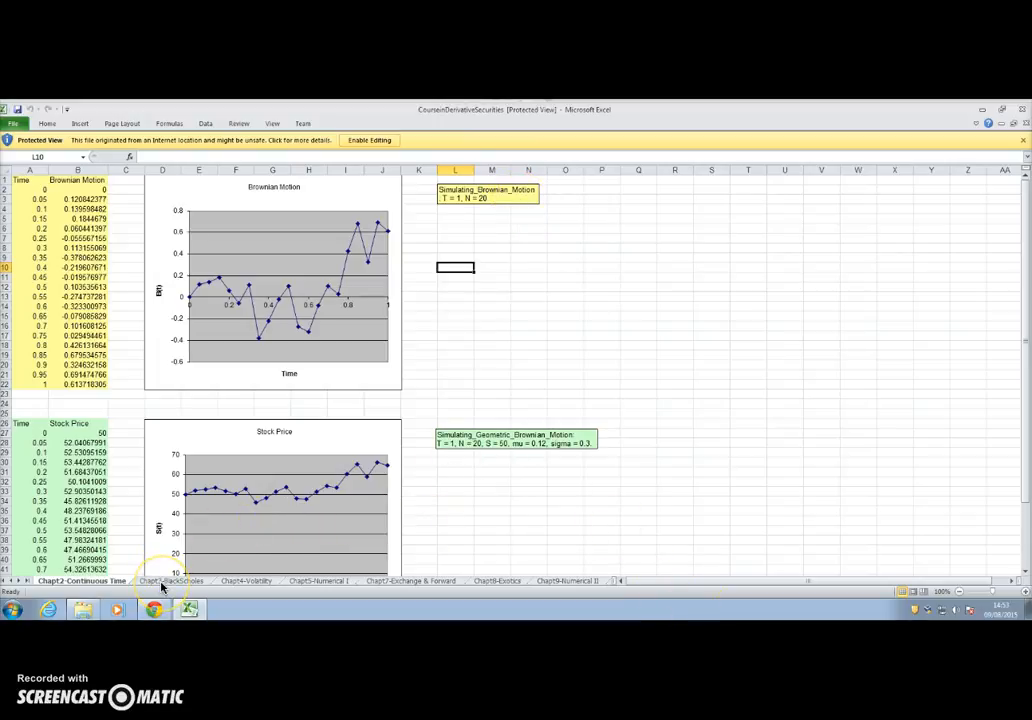
- Switch to the Chapt3 Black-Scholes worksheet and enable editing of the downloaded workbook
click(172, 580)
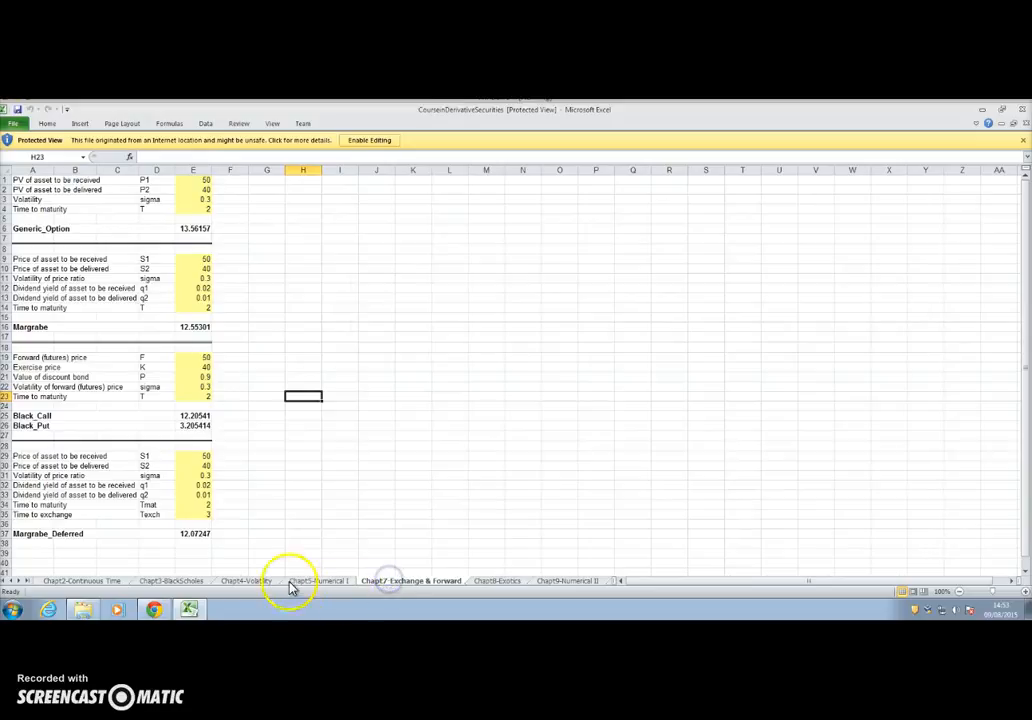
click(172, 580)
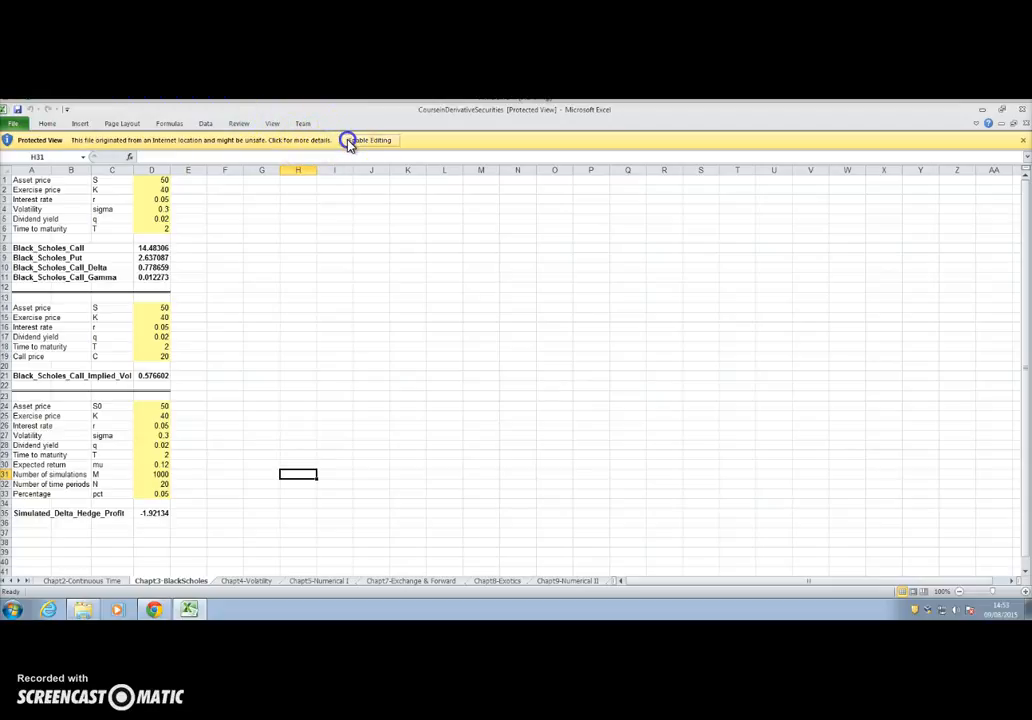
click(368, 140)
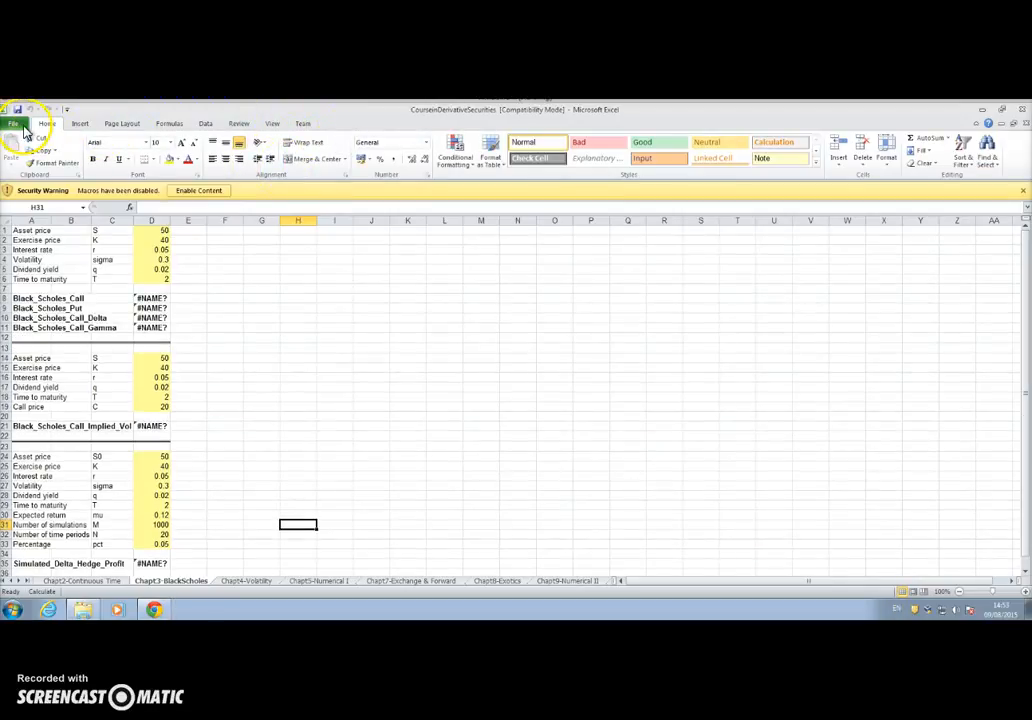
- Enable the Developer tab via Excel Options > Customize Ribbon and show the developer tools
click(12, 124)
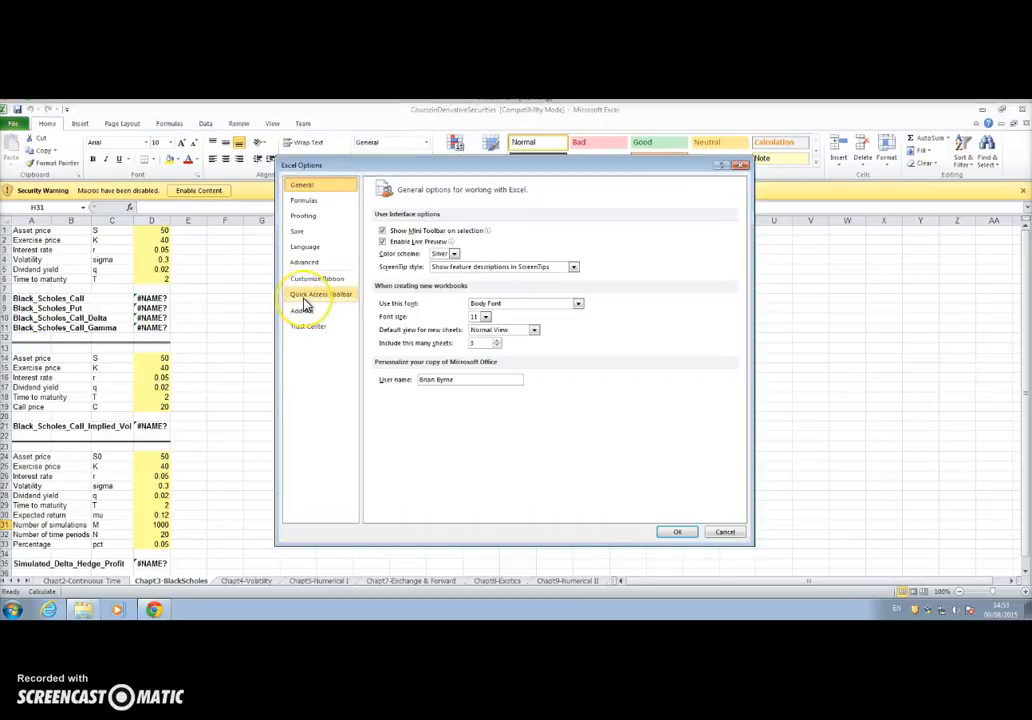
click(318, 278)
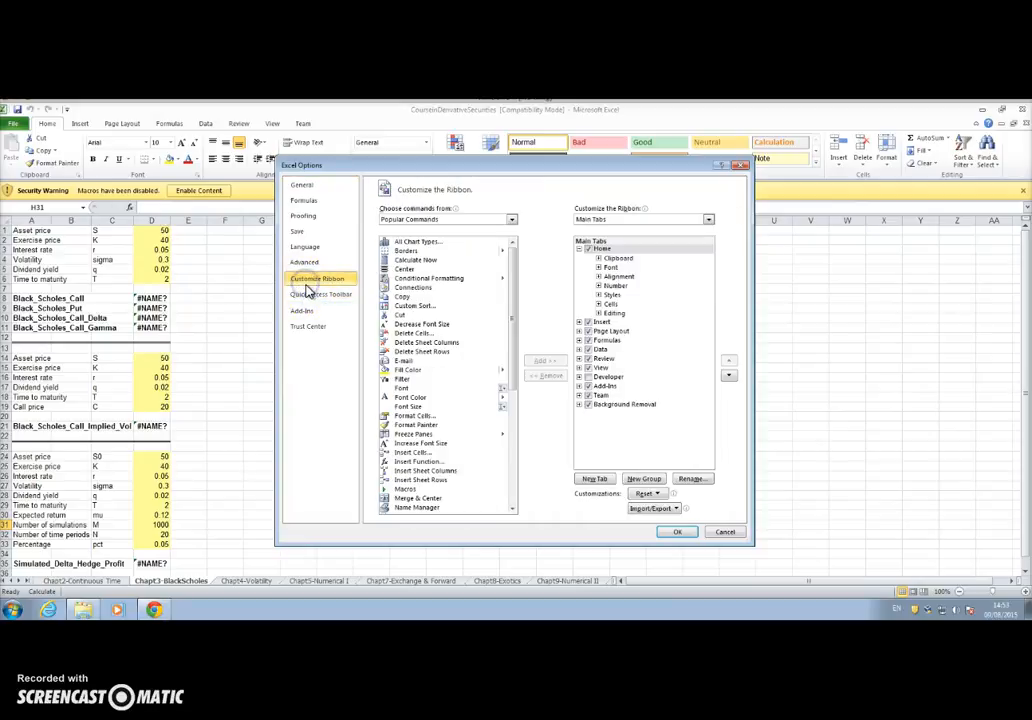
click(604, 376)
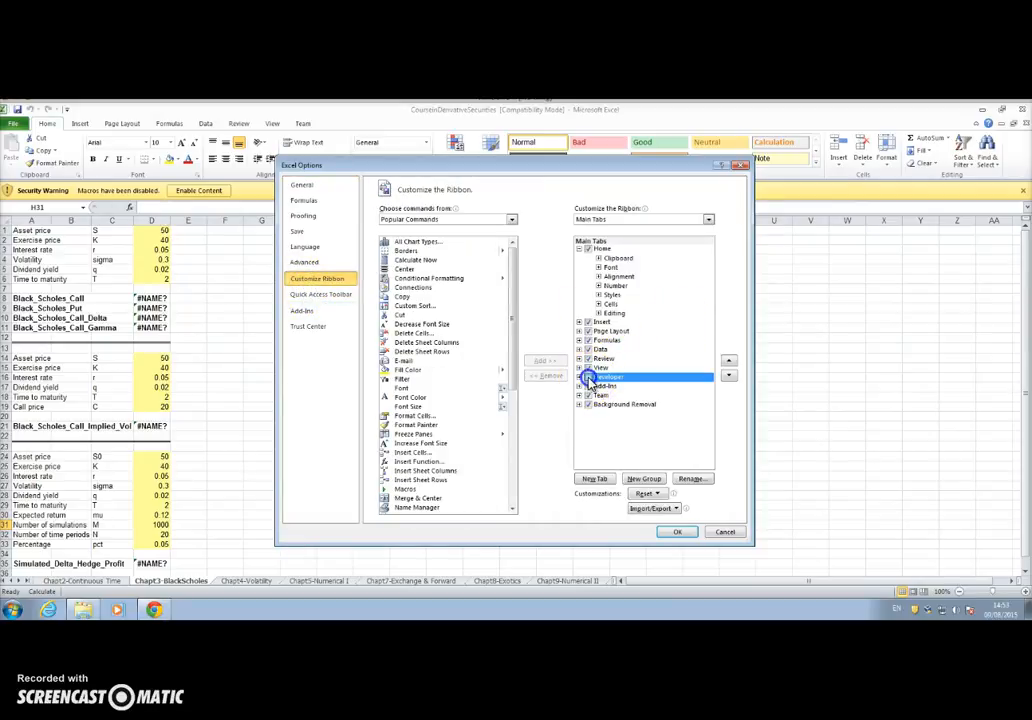
click(676, 532)
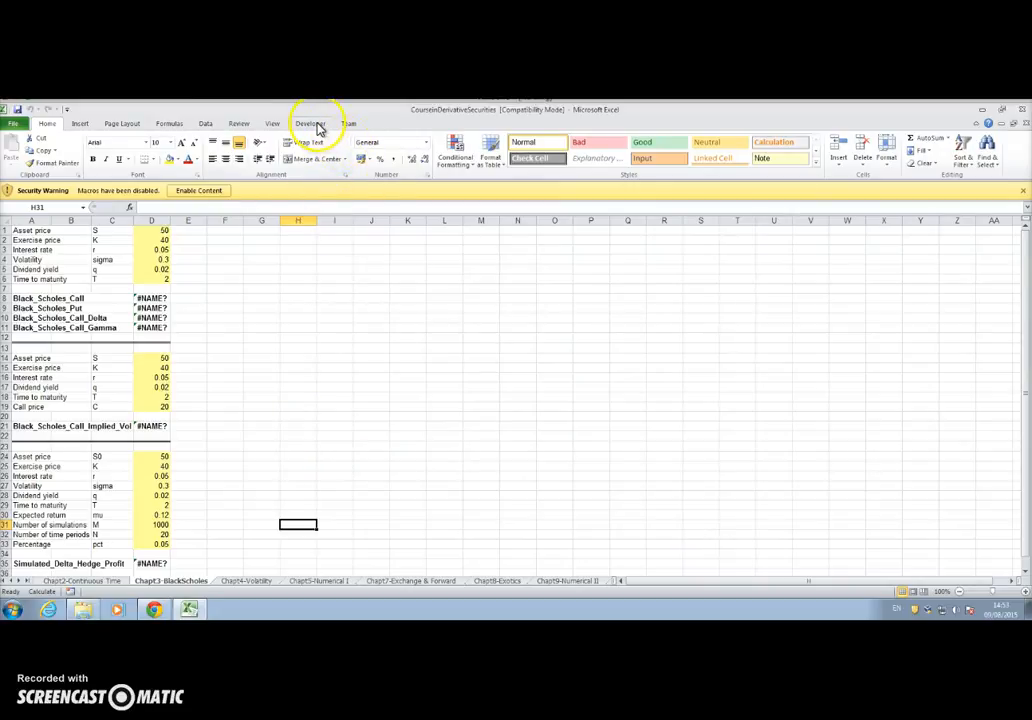
click(310, 124)
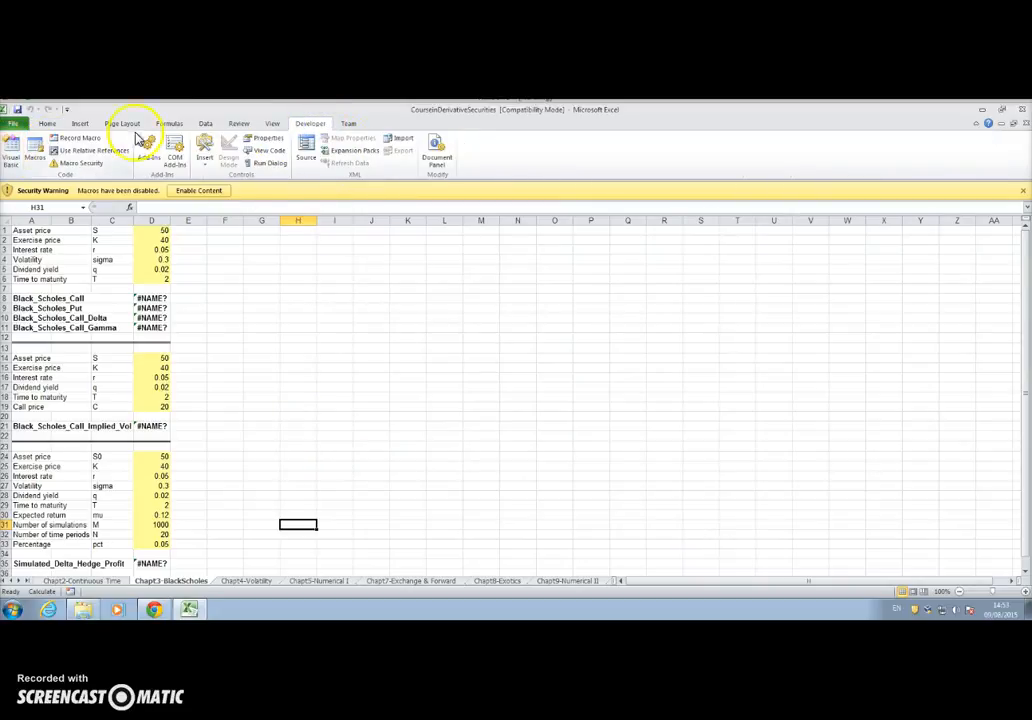